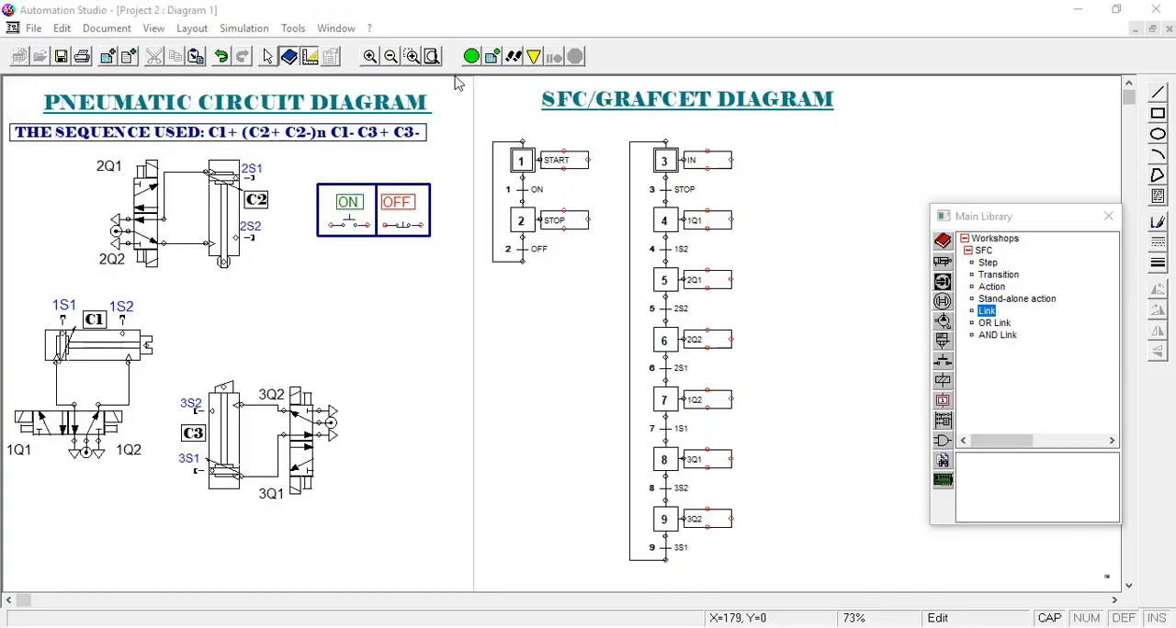
# Edit the sequence heading to read C1+ (C2+ C2-)2 C1- C3+ C3-, replacing n with 2
pyautogui.click(470, 55)
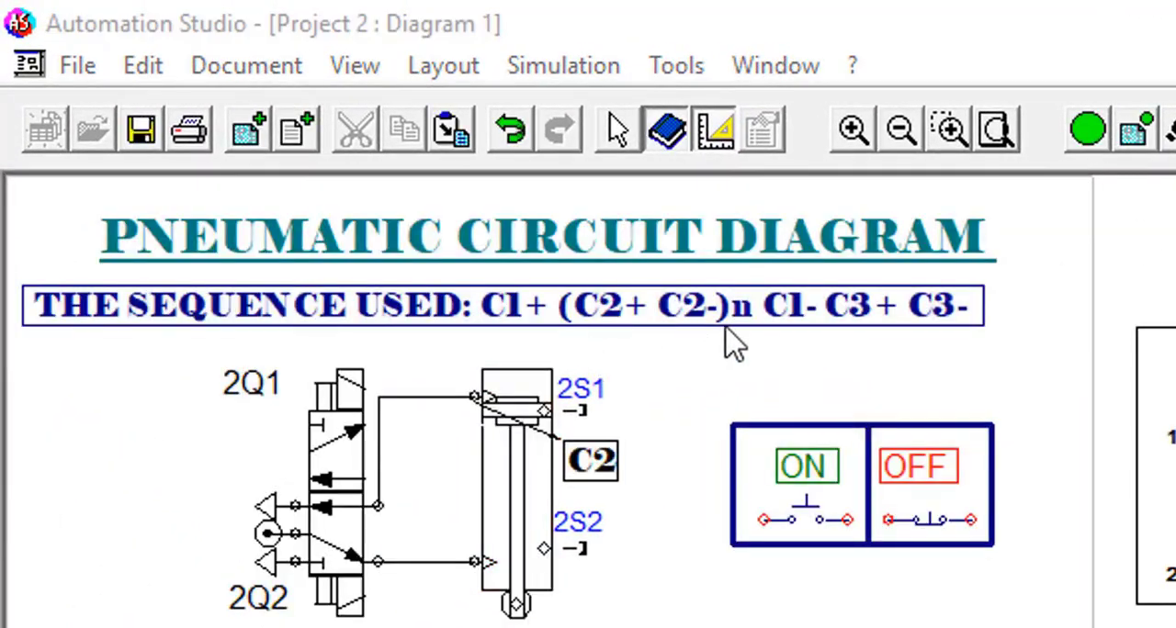
pyautogui.doubleClick(503, 305)
pyautogui.write('2')
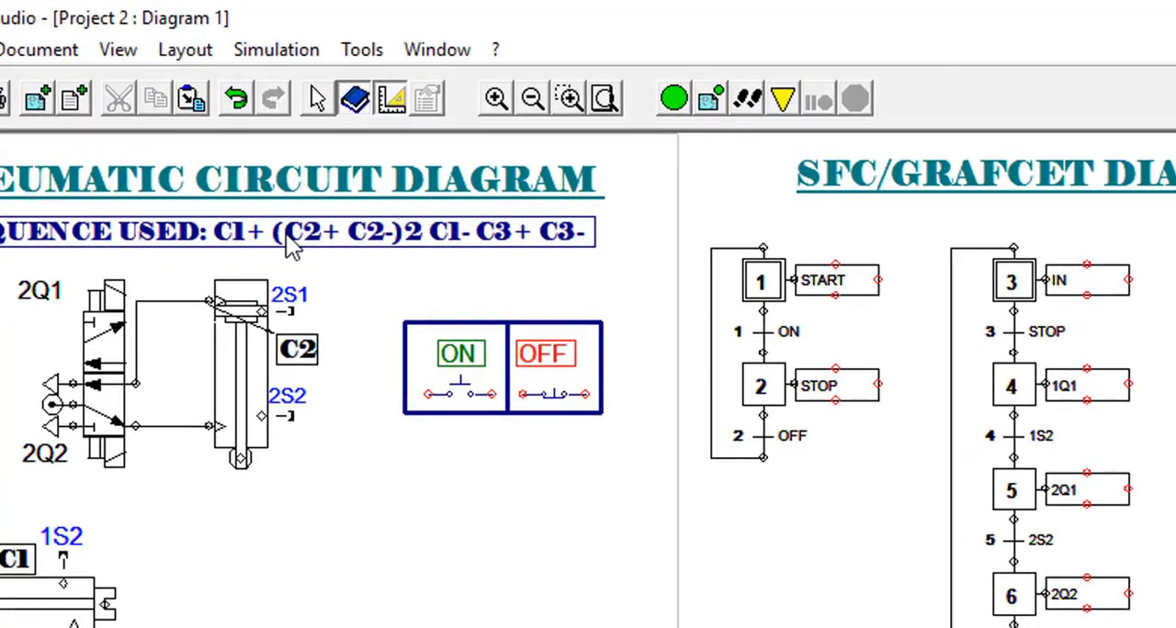
pyautogui.moveTo(363, 248)
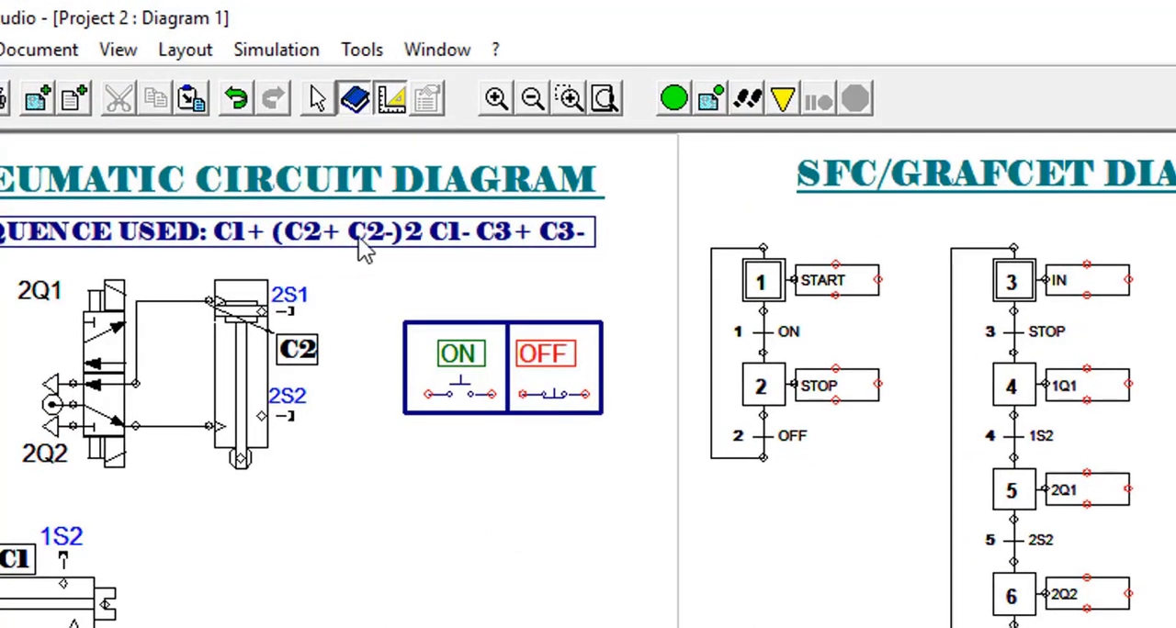
pyautogui.moveTo(315, 254)
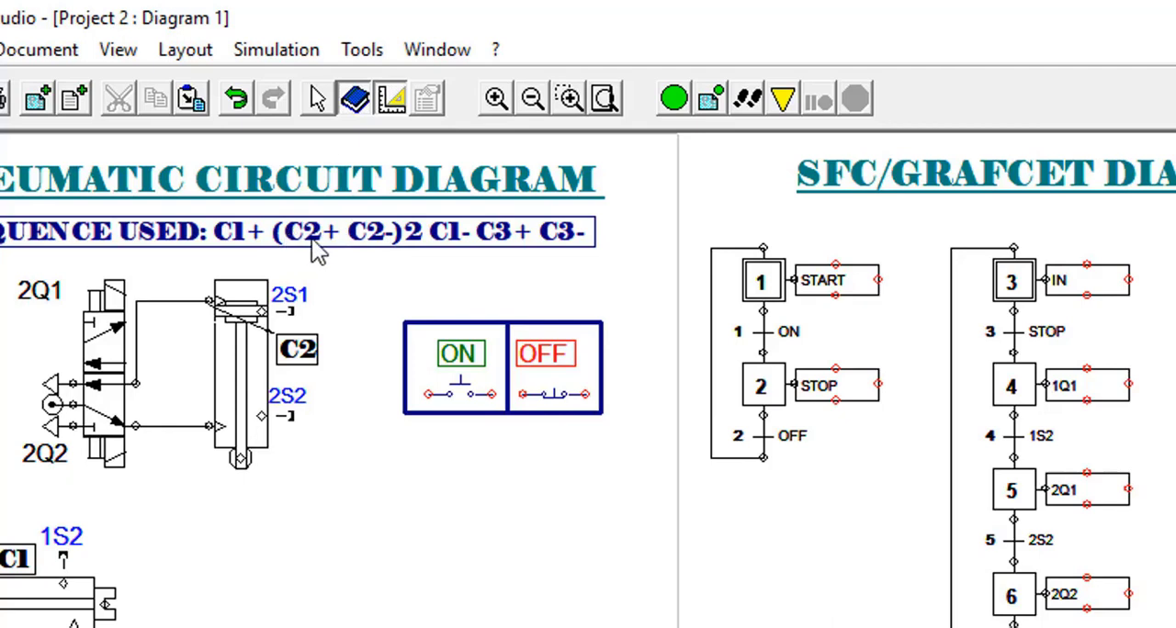
pyautogui.moveTo(367, 253)
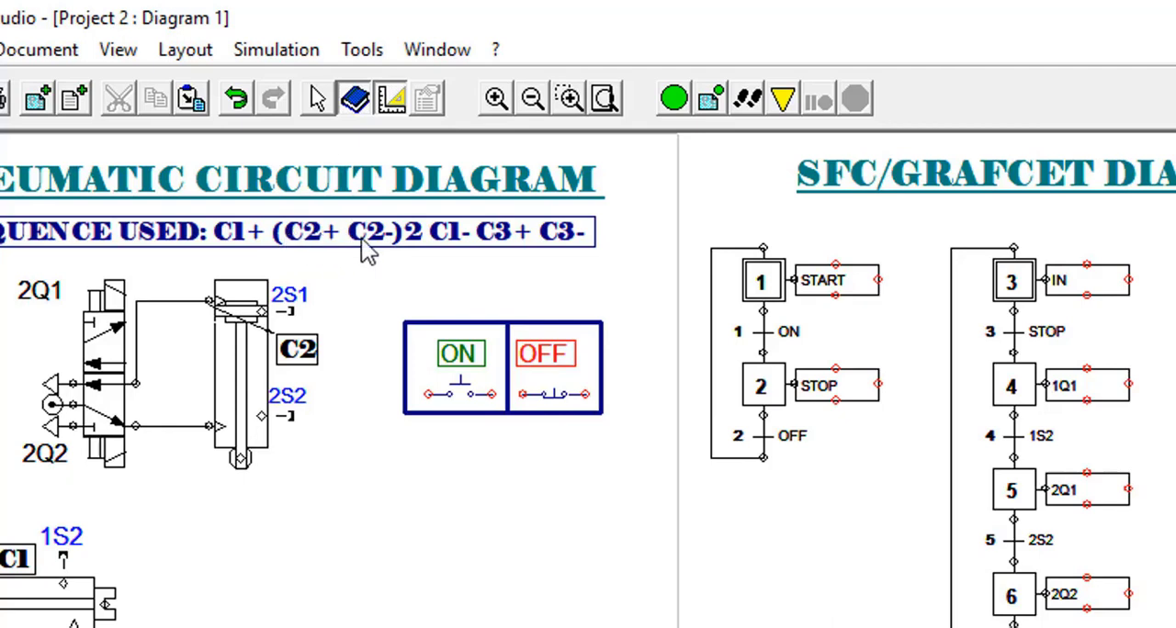
pyautogui.moveTo(450, 254)
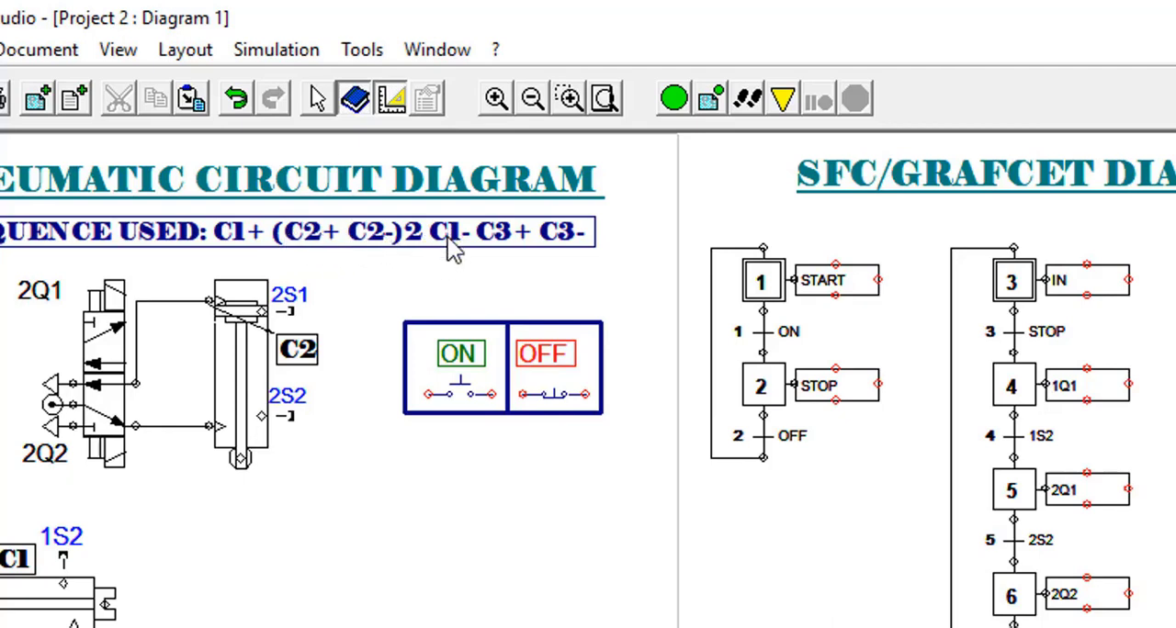
pyautogui.moveTo(331, 255)
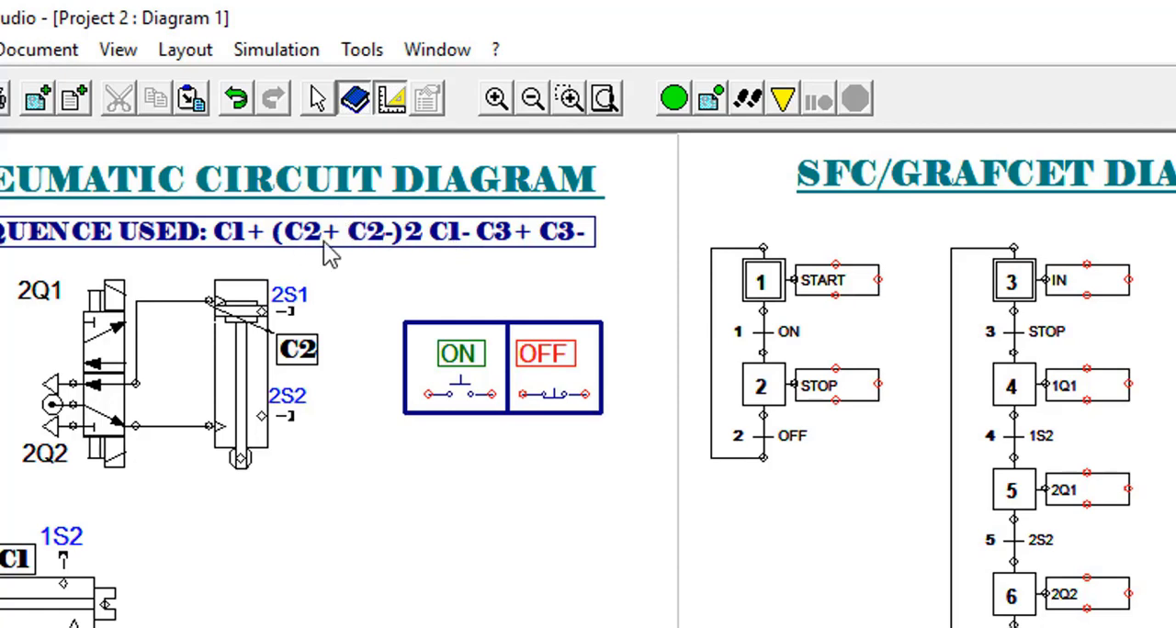
pyautogui.moveTo(459, 239)
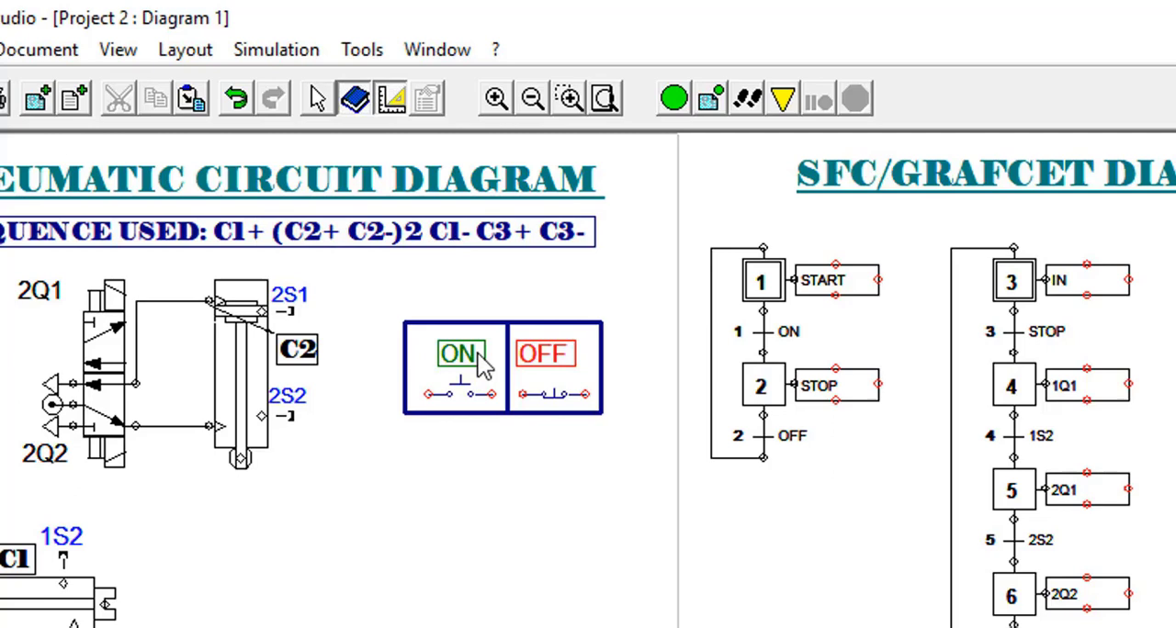
pyautogui.moveTo(481, 364)
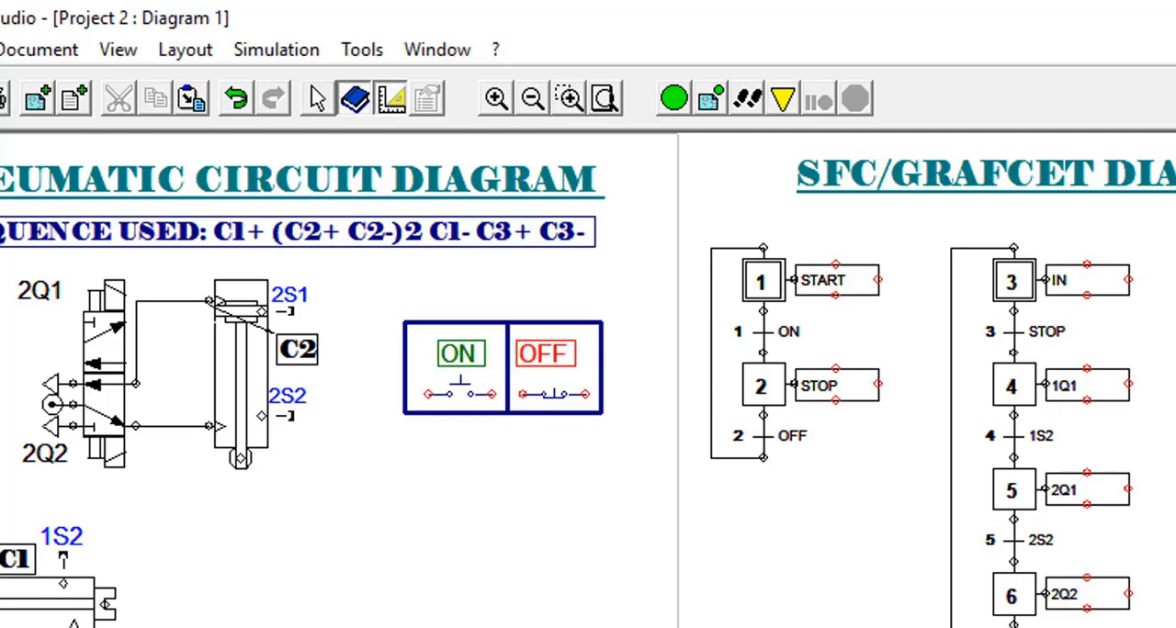
pyautogui.moveTo(241, 316)
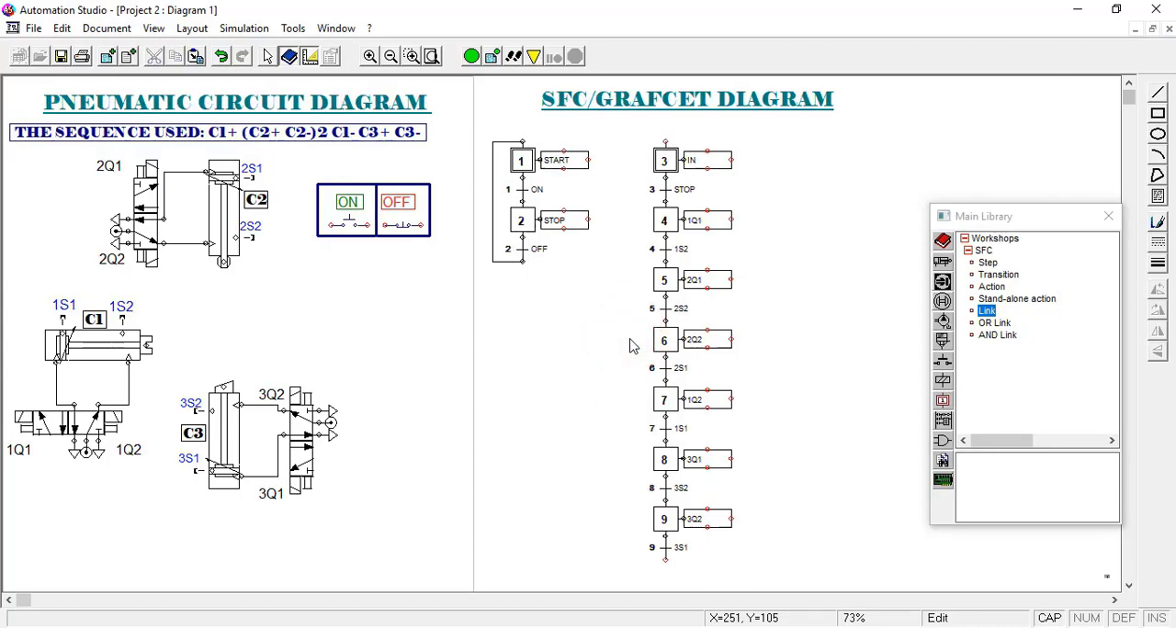
pyautogui.moveTo(639, 386)
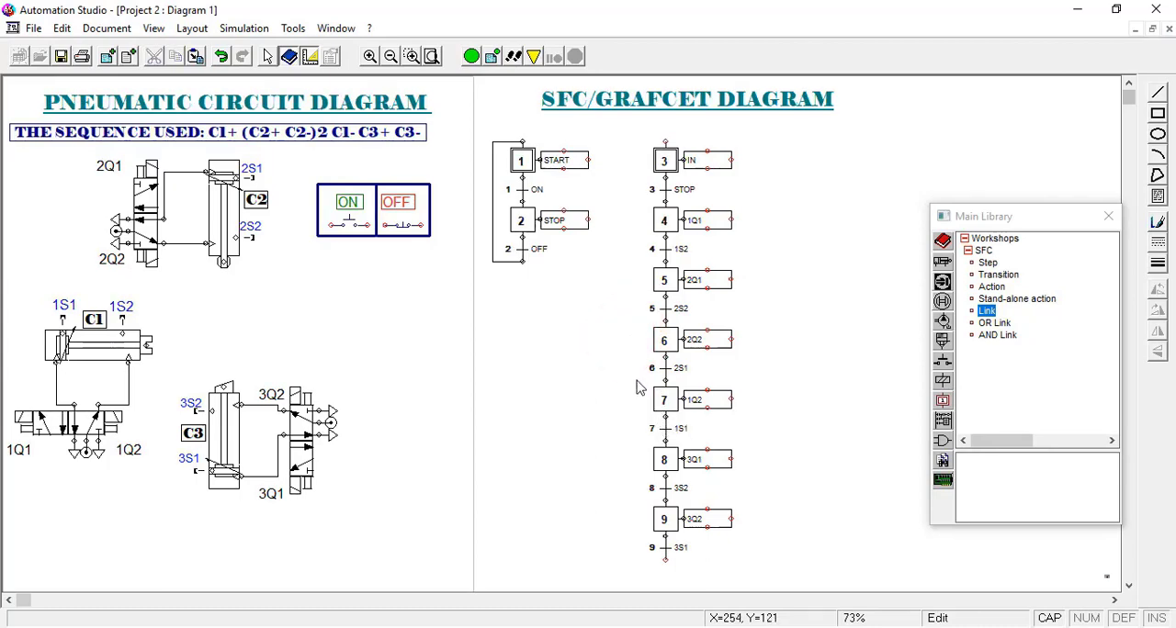
pyautogui.moveTo(700, 412)
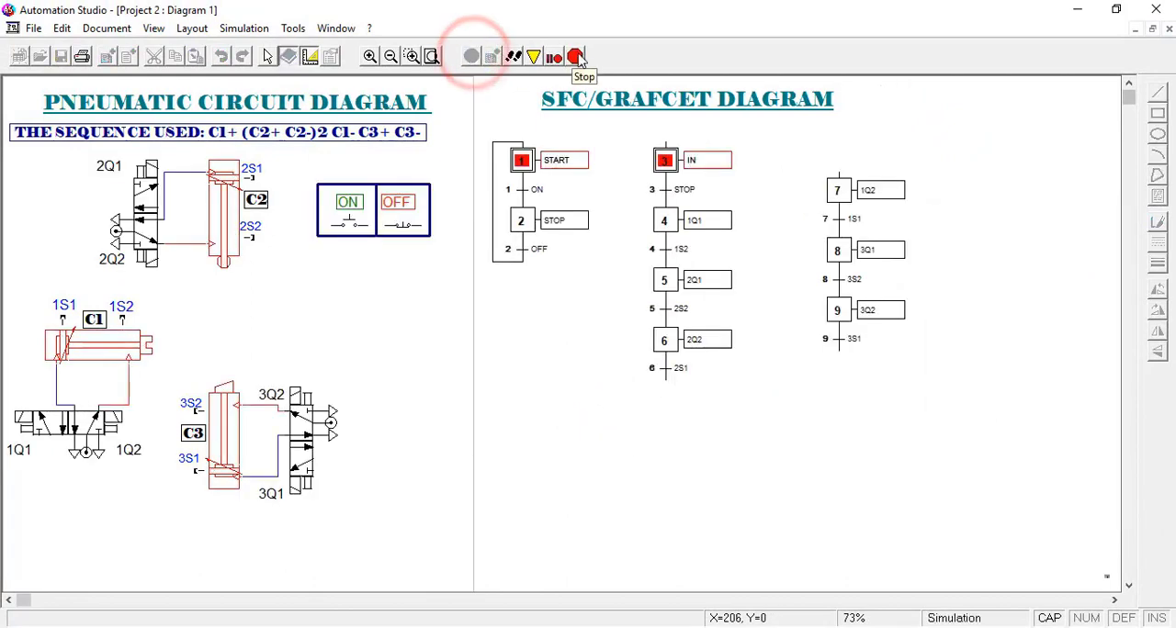
# Stop the running test simulation of the rearranged chart
pyautogui.click(575, 57)
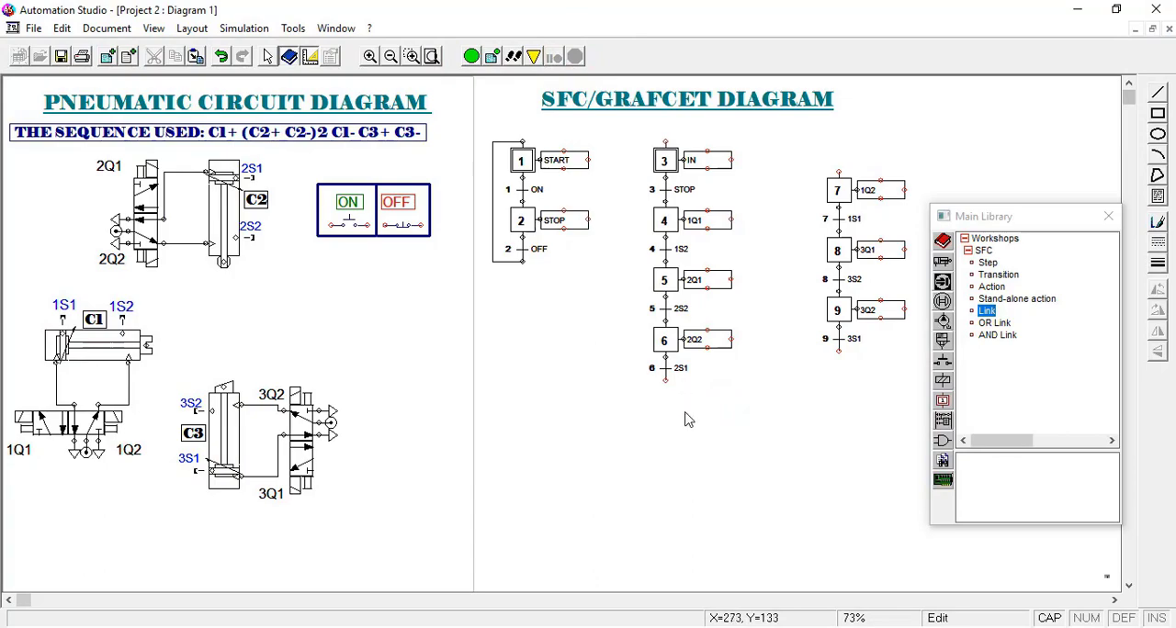
pyautogui.moveTo(673, 382)
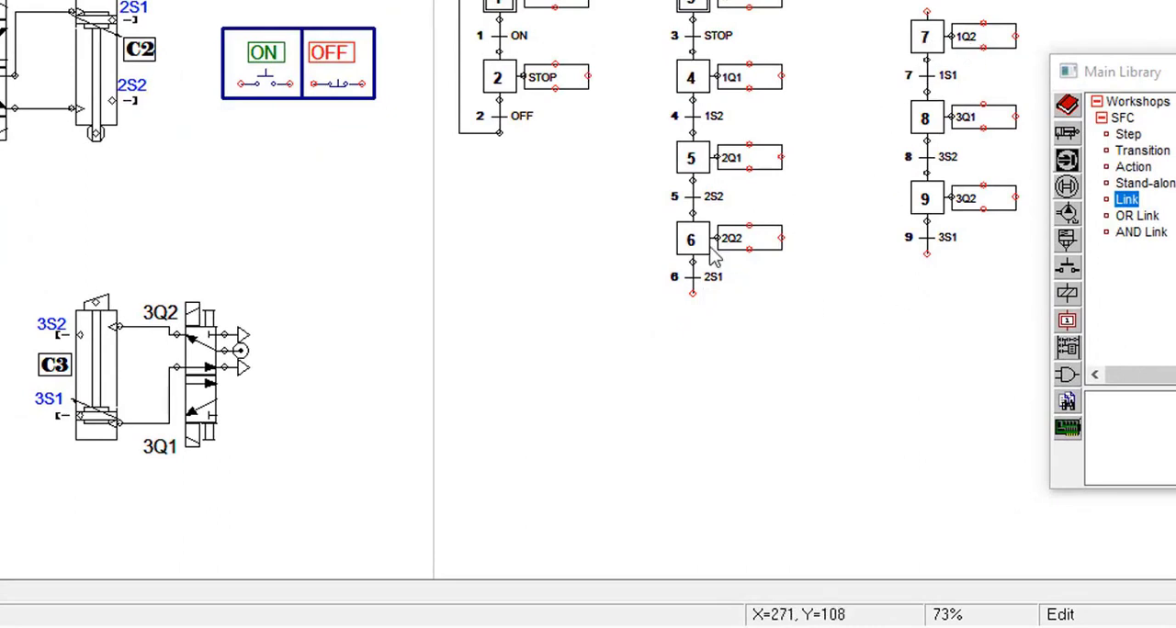
pyautogui.moveTo(715, 290)
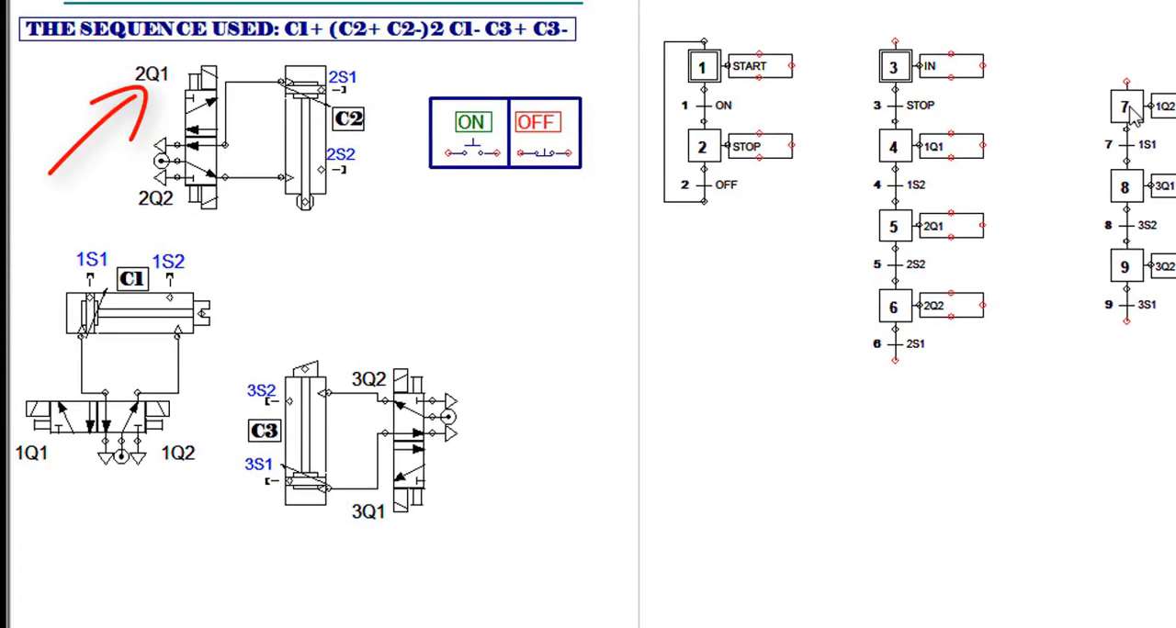
# Renumber step 7 to 20 and transition 7 to 21 in the detached chain
pyautogui.doubleClick(1128, 107)
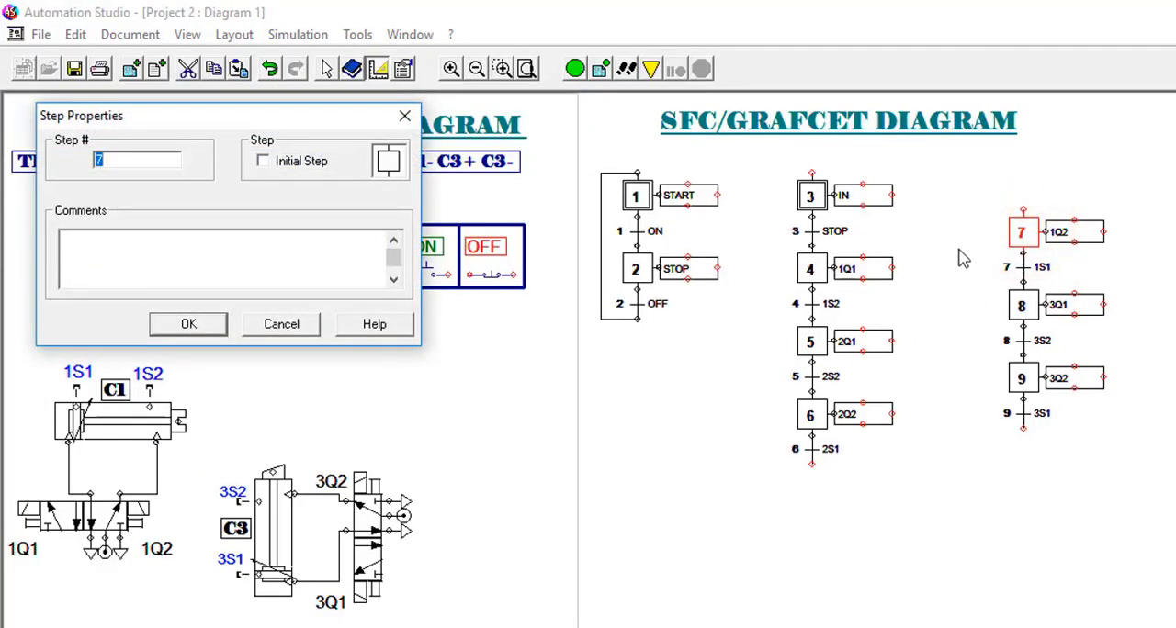
pyautogui.write('20')
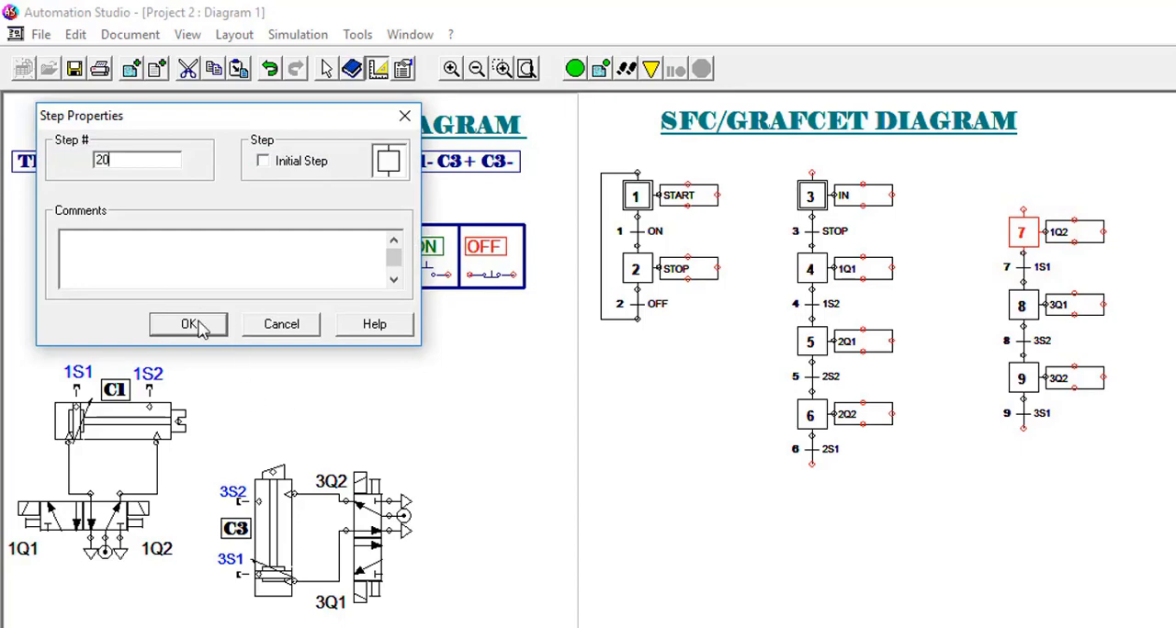
pyautogui.click(187, 323)
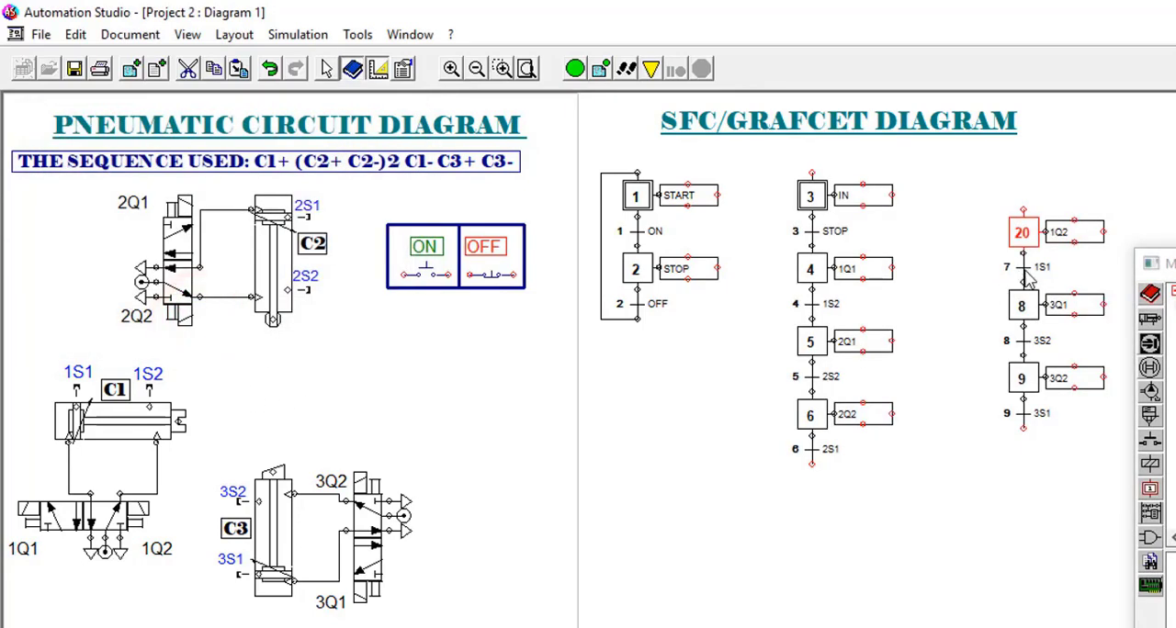
pyautogui.doubleClick(1011, 268)
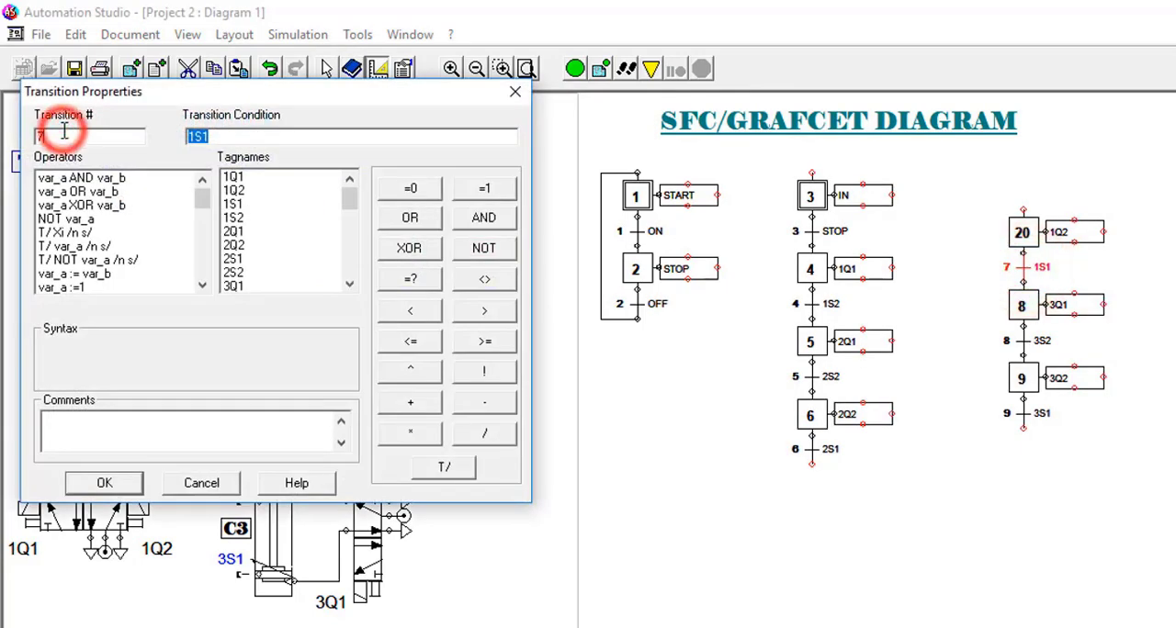
pyautogui.click(88, 136)
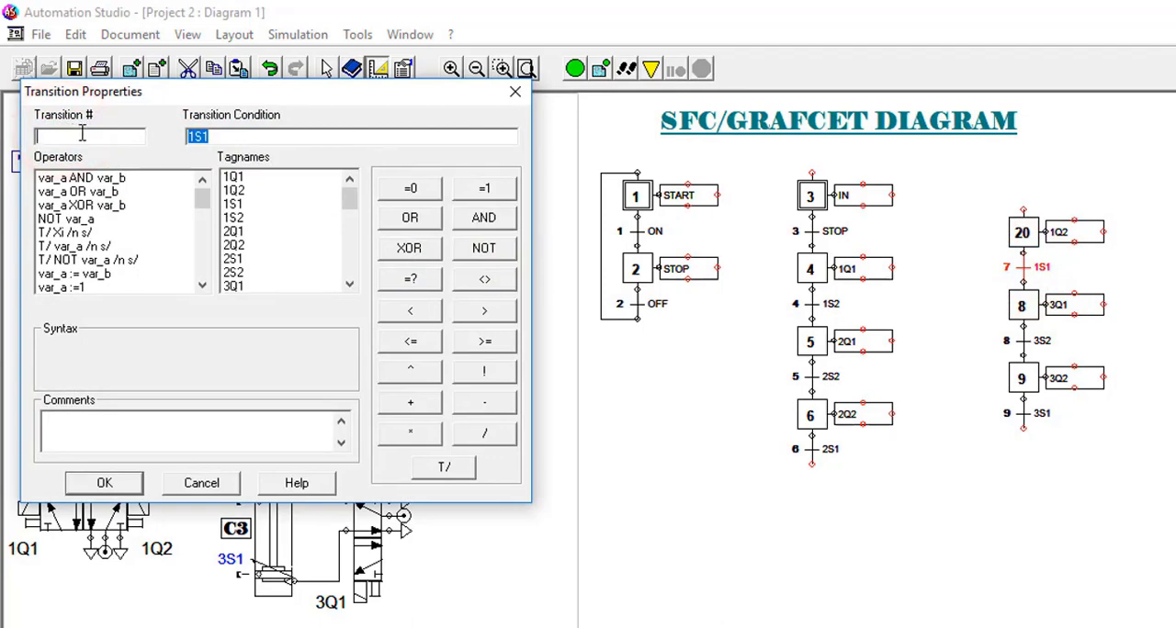
pyautogui.write('21')
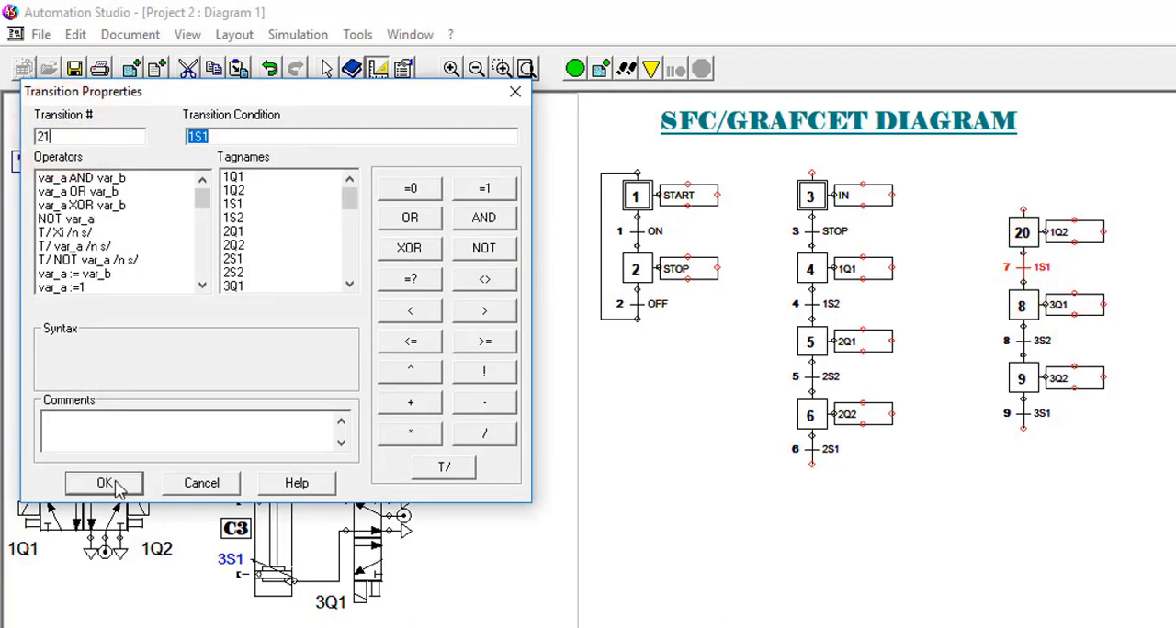
pyautogui.click(103, 483)
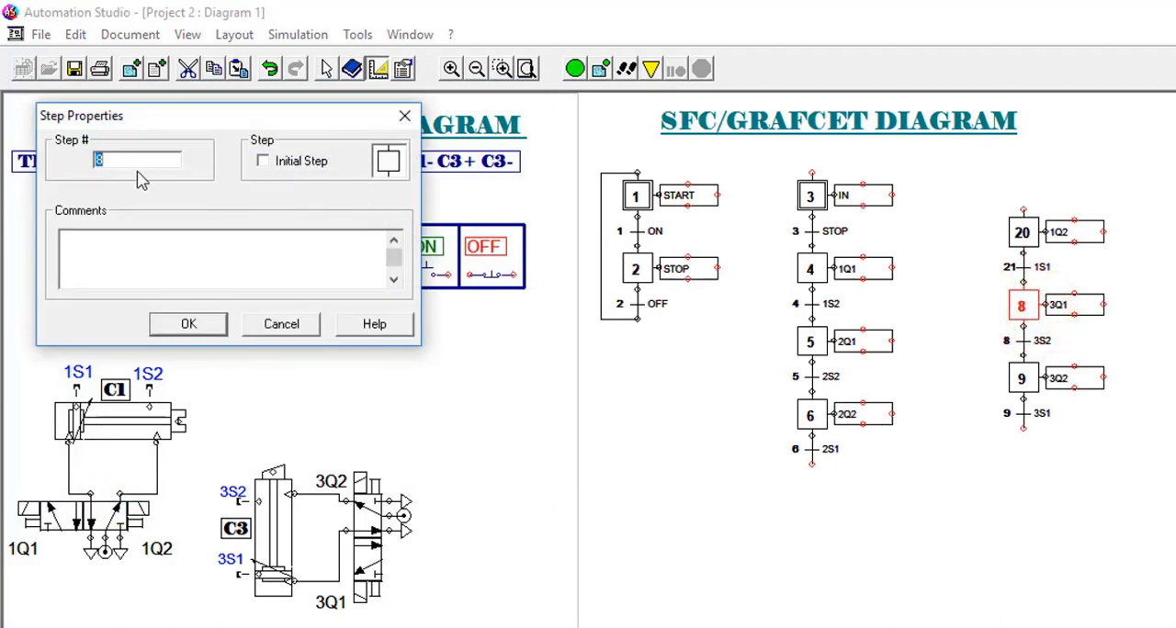
# Renumber step 8 to 21, transition 8 to 22, step 9 to 23, and give transition 23 condition 3S1
pyautogui.write('21')
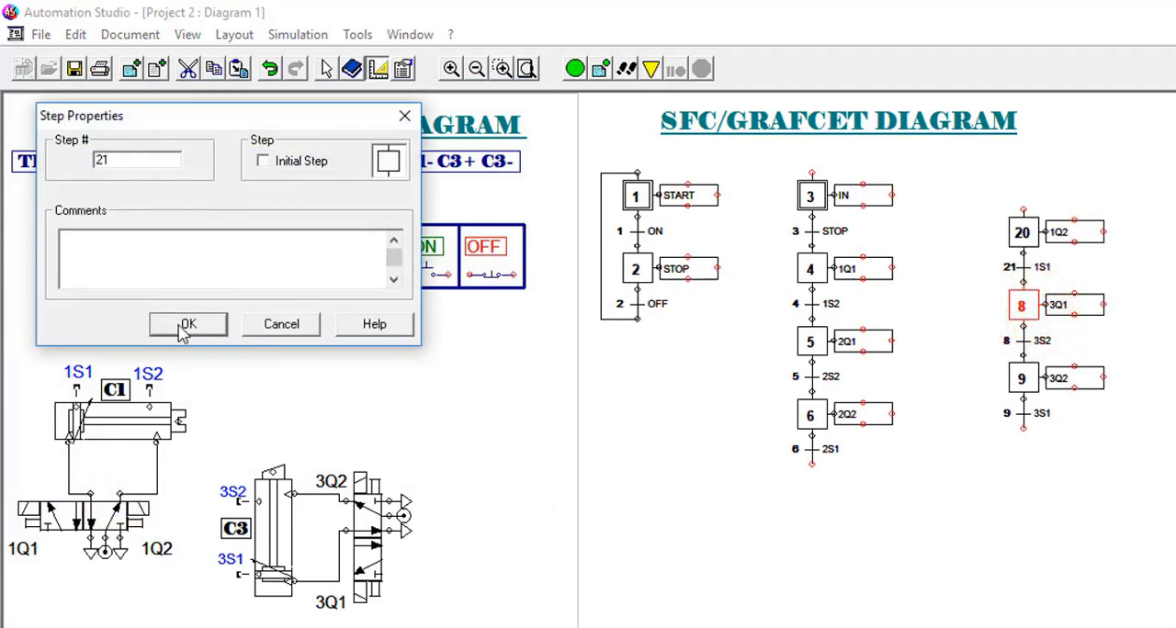
pyautogui.click(187, 323)
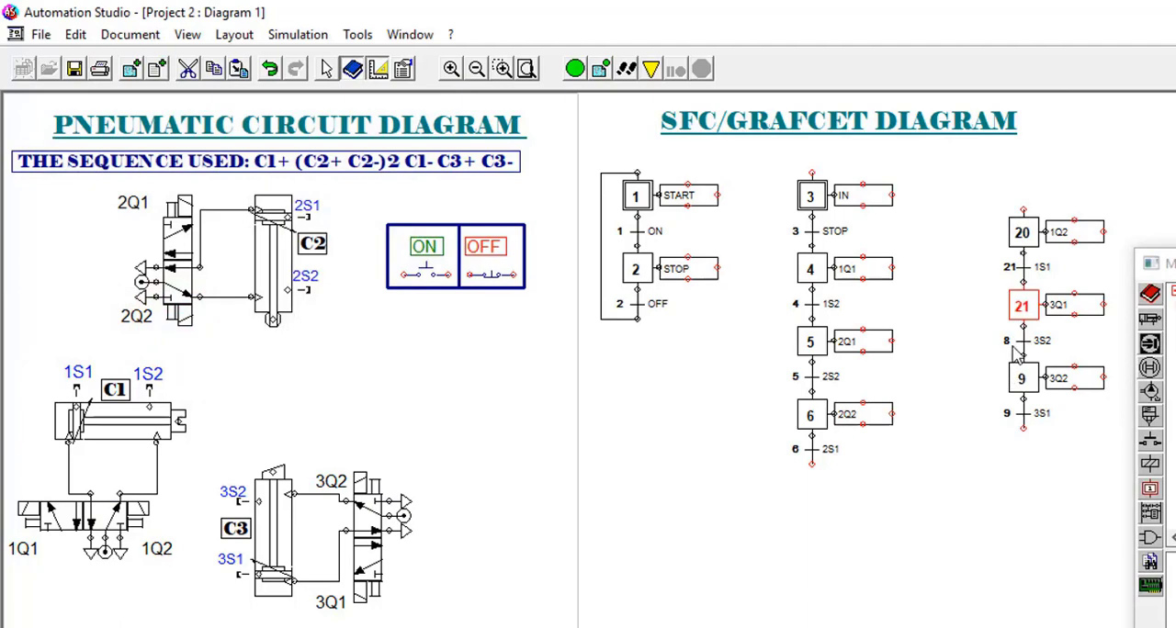
pyautogui.doubleClick(1022, 342)
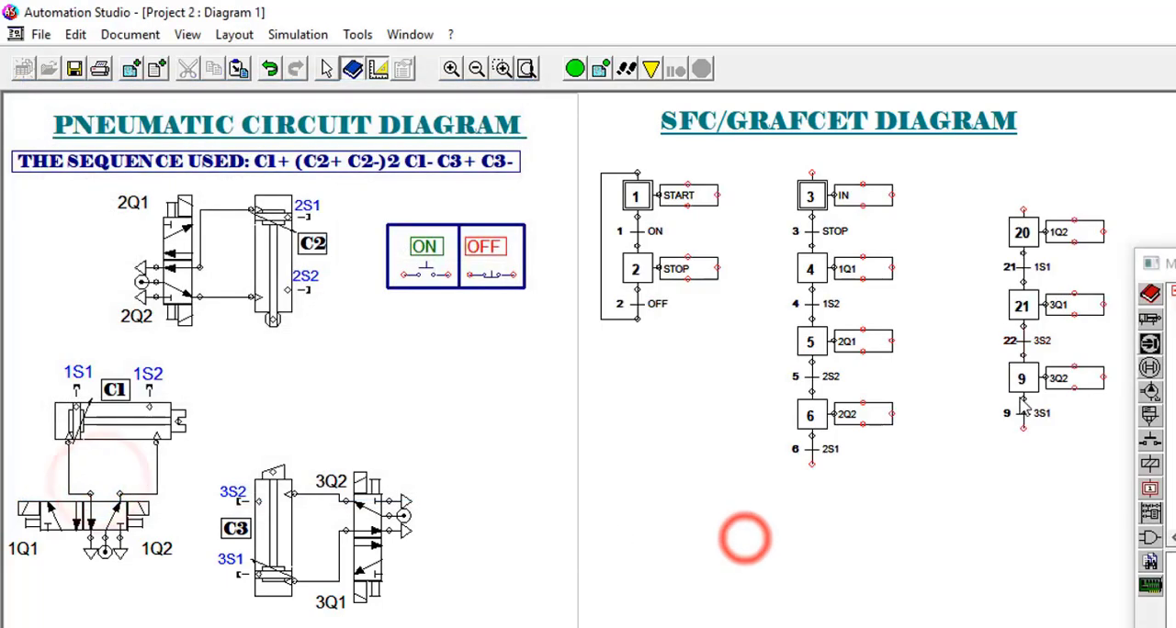
pyautogui.doubleClick(1021, 378)
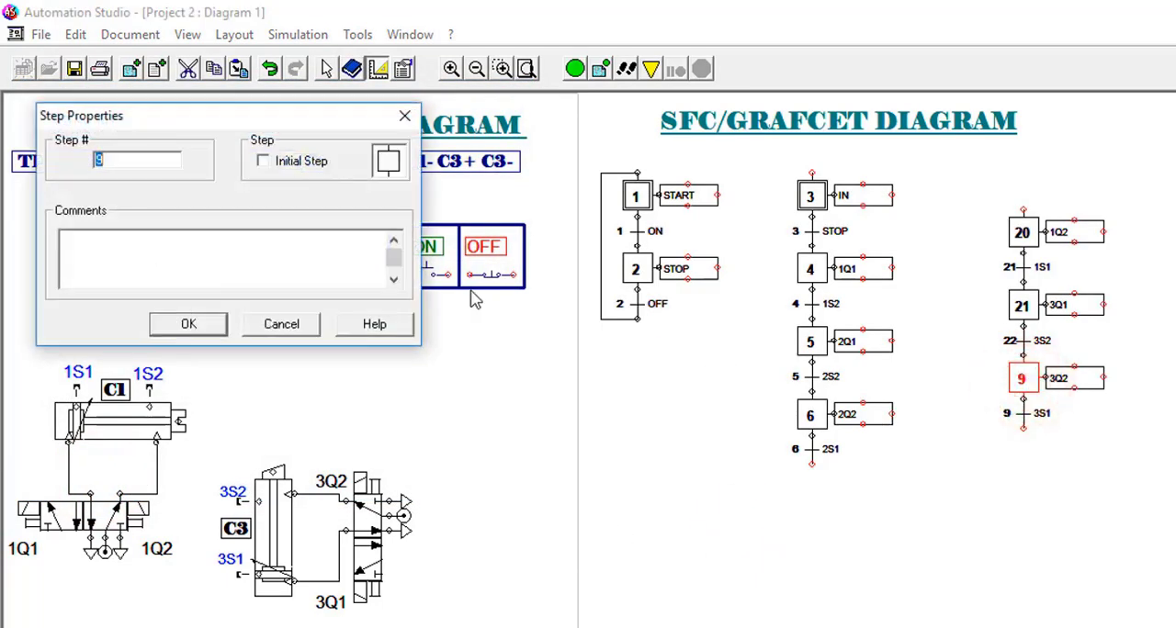
pyautogui.click(188, 324)
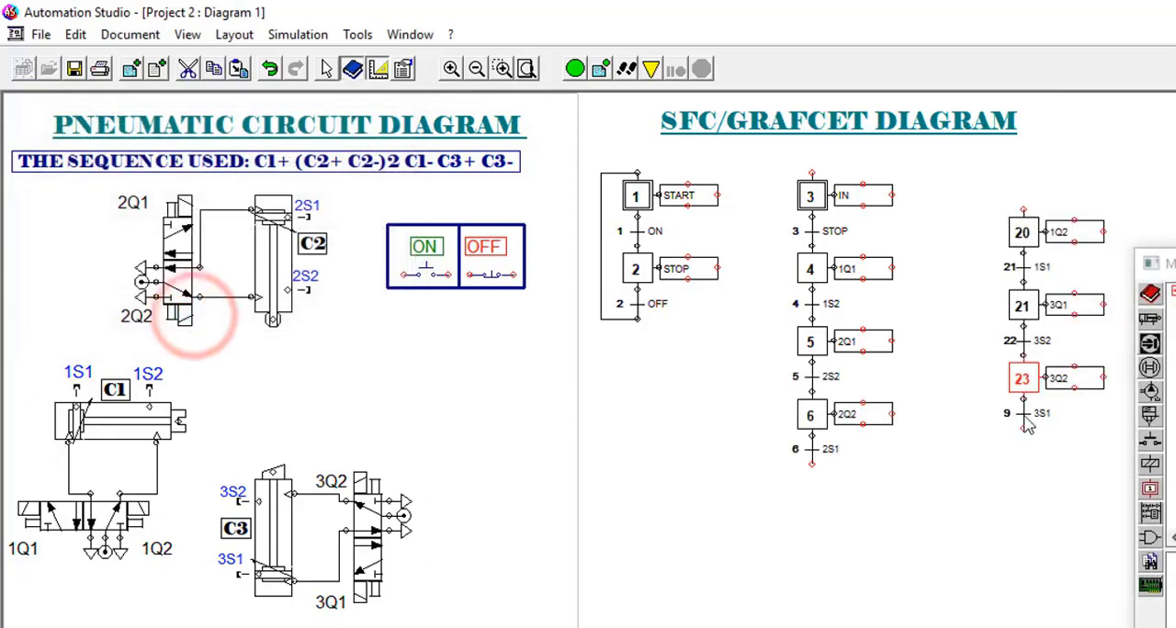
pyautogui.doubleClick(1023, 411)
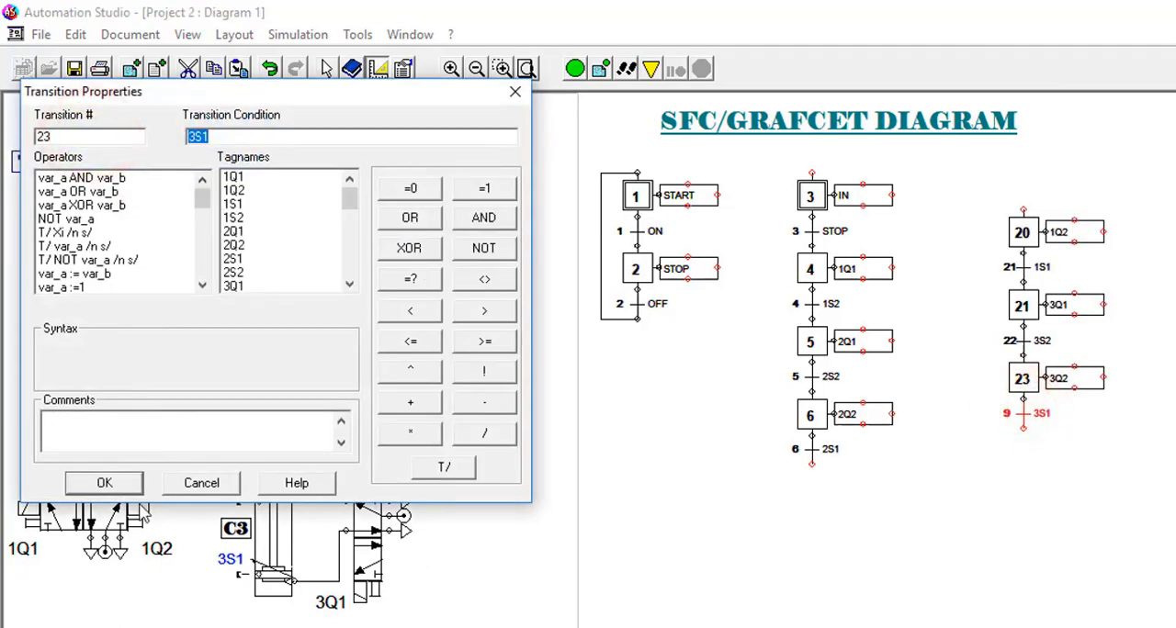
pyautogui.click(103, 483)
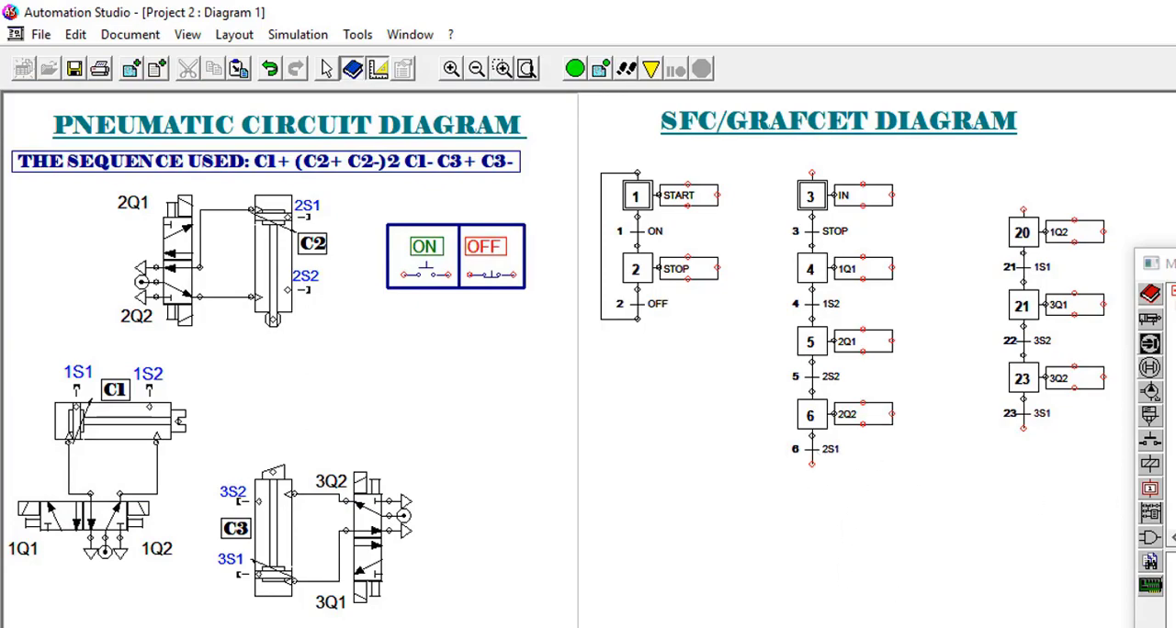
pyautogui.moveTo(819, 470)
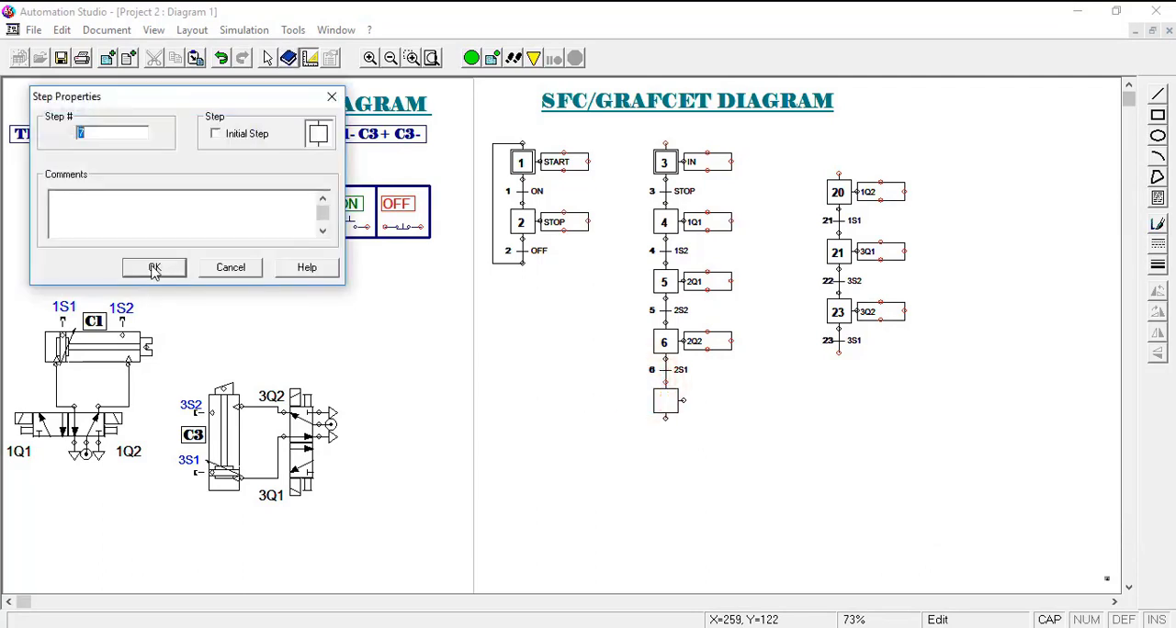
# Confirm the new step below transition 6 (2S1) as step 7
pyautogui.click(154, 268)
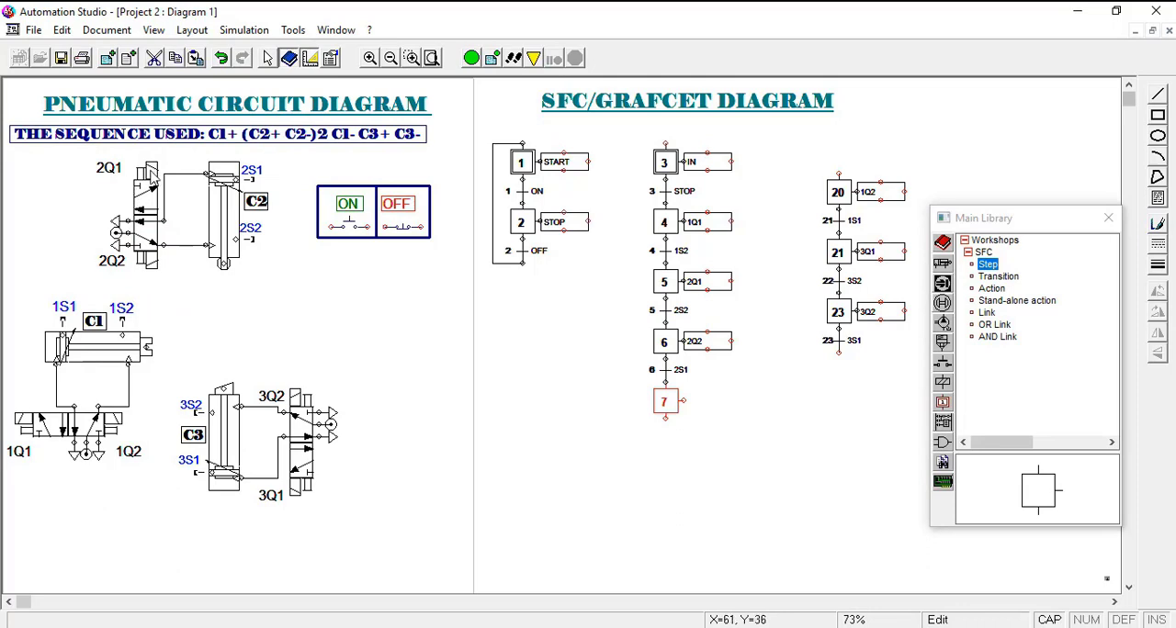
pyautogui.moveTo(1014, 423)
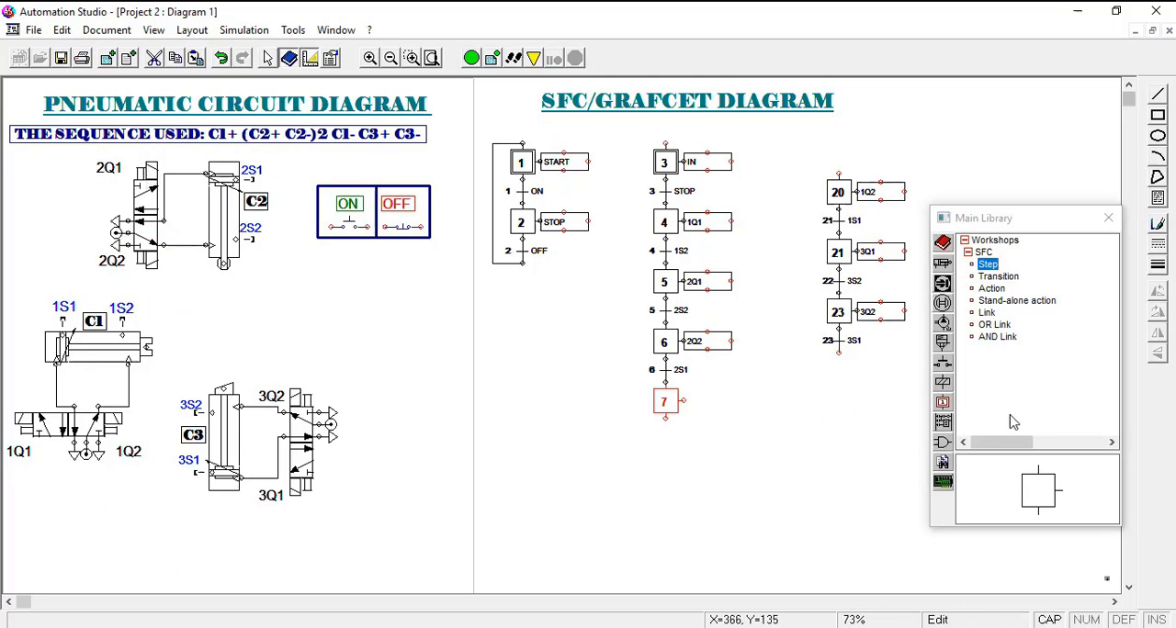
# Attach action 2Q1 to step 7
pyautogui.click(992, 287)
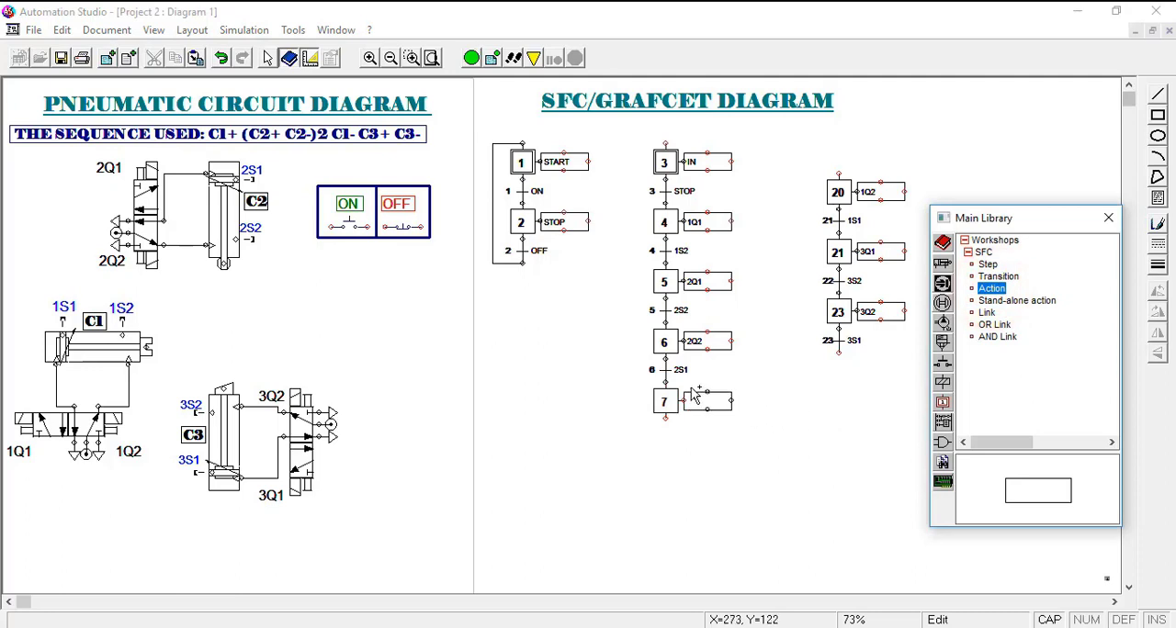
pyautogui.click(707, 399)
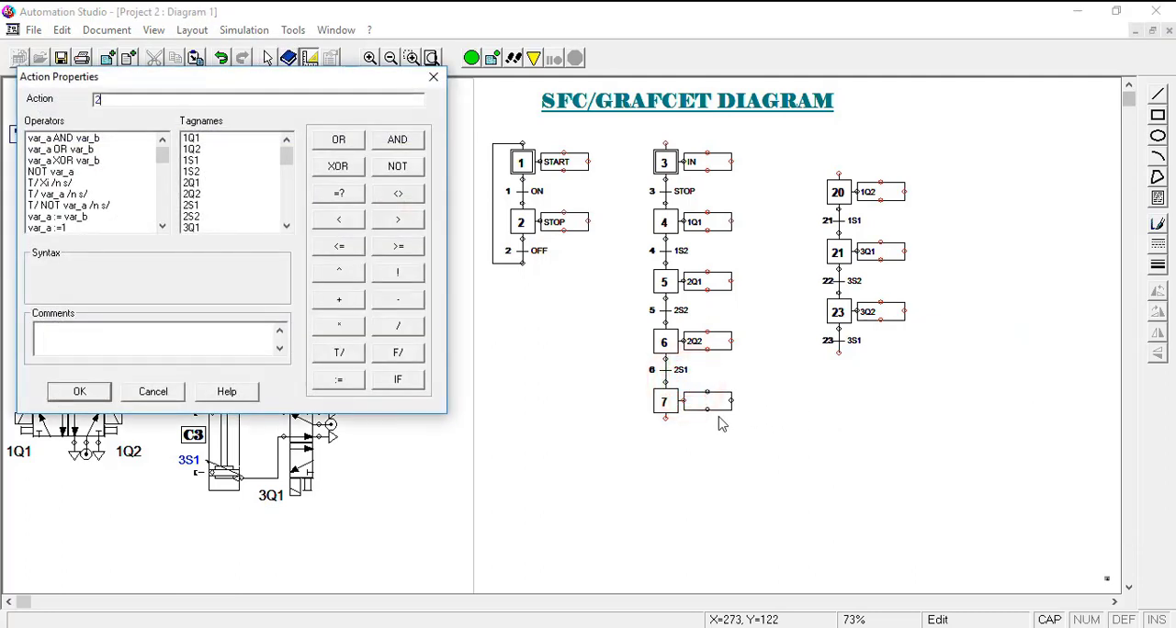
pyautogui.write('Q1')
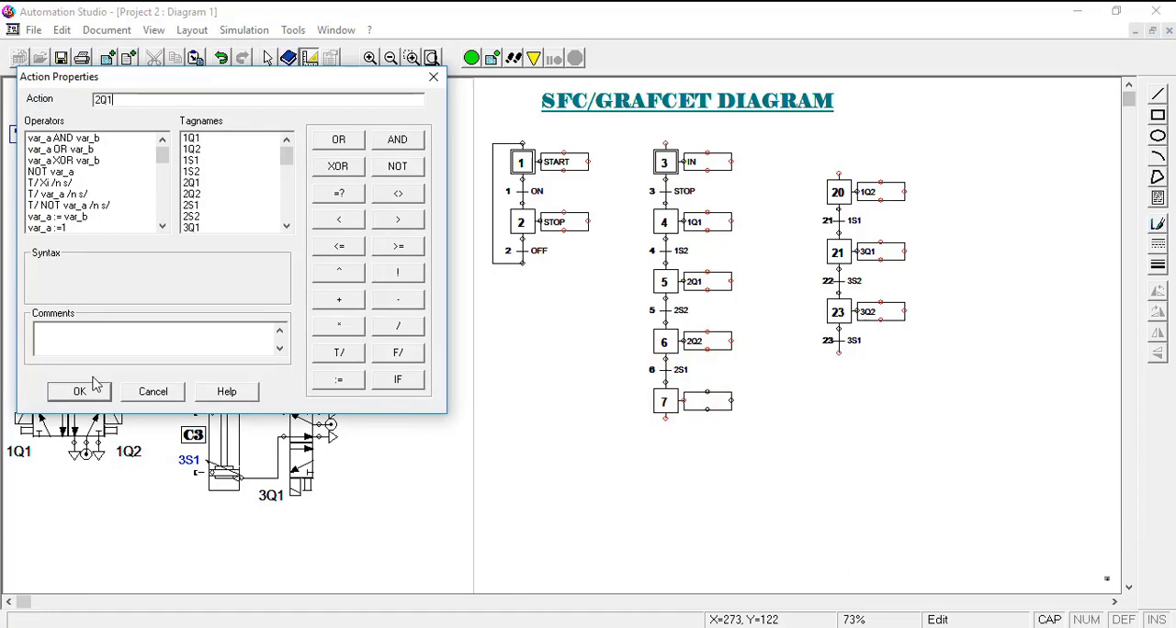
pyautogui.click(79, 391)
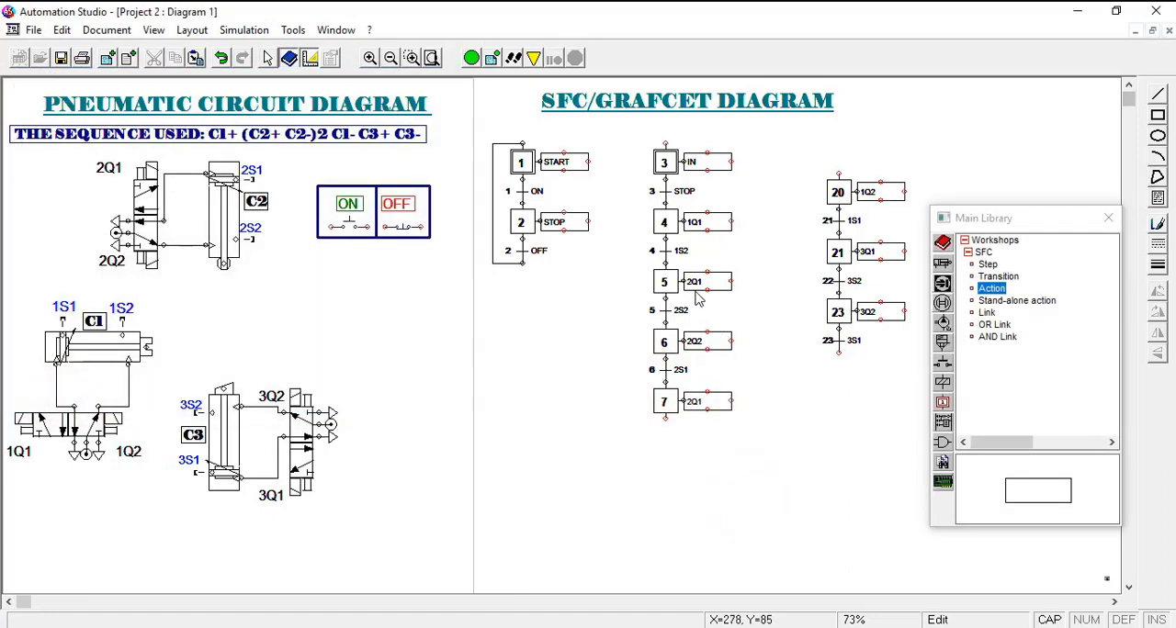
pyautogui.moveTo(309, 246)
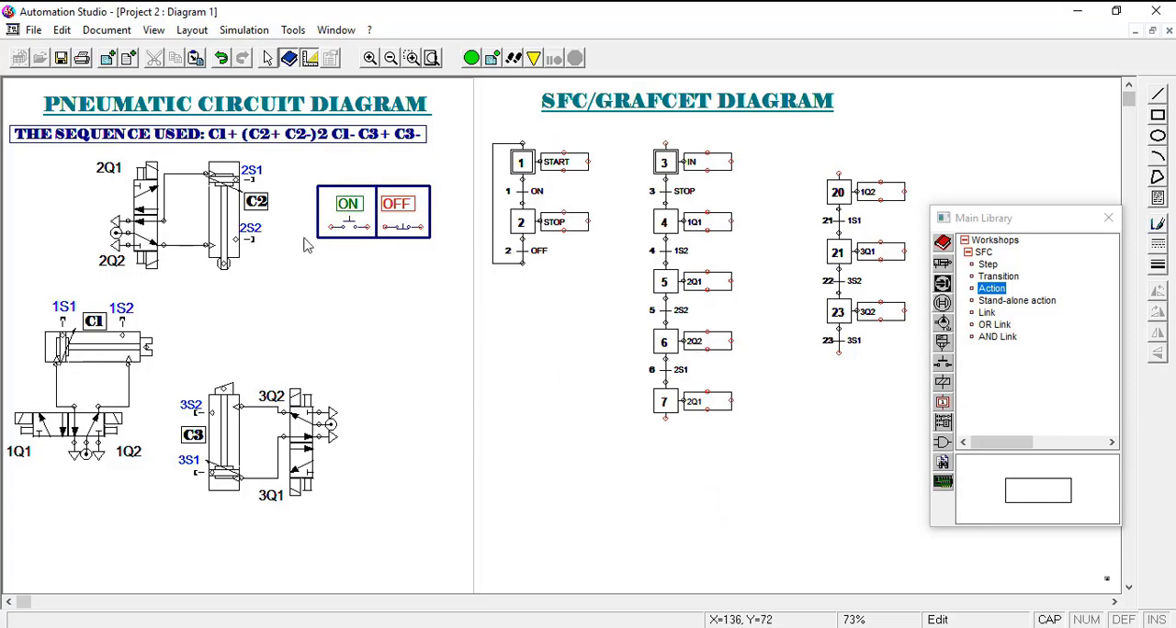
pyautogui.moveTo(228, 261)
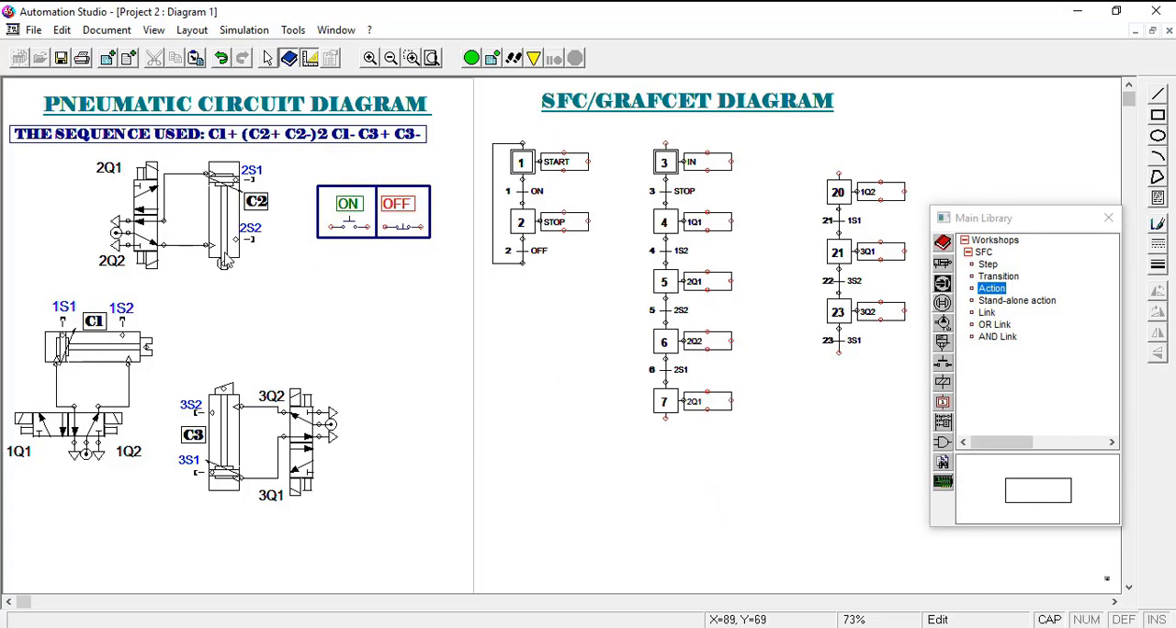
pyautogui.moveTo(248, 243)
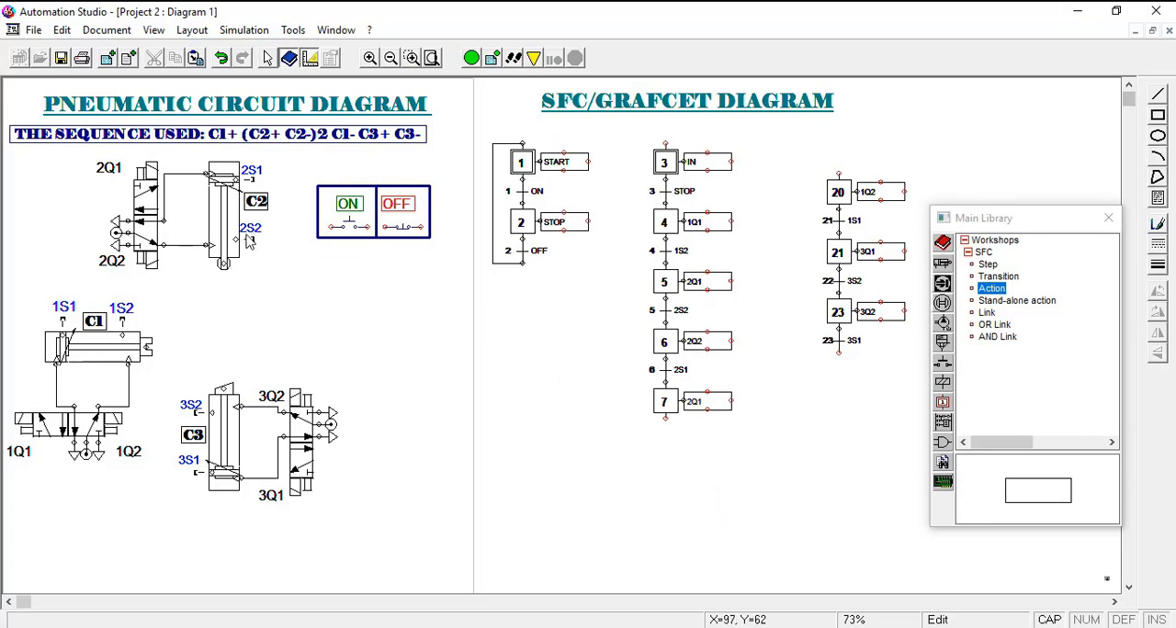
pyautogui.moveTo(676, 320)
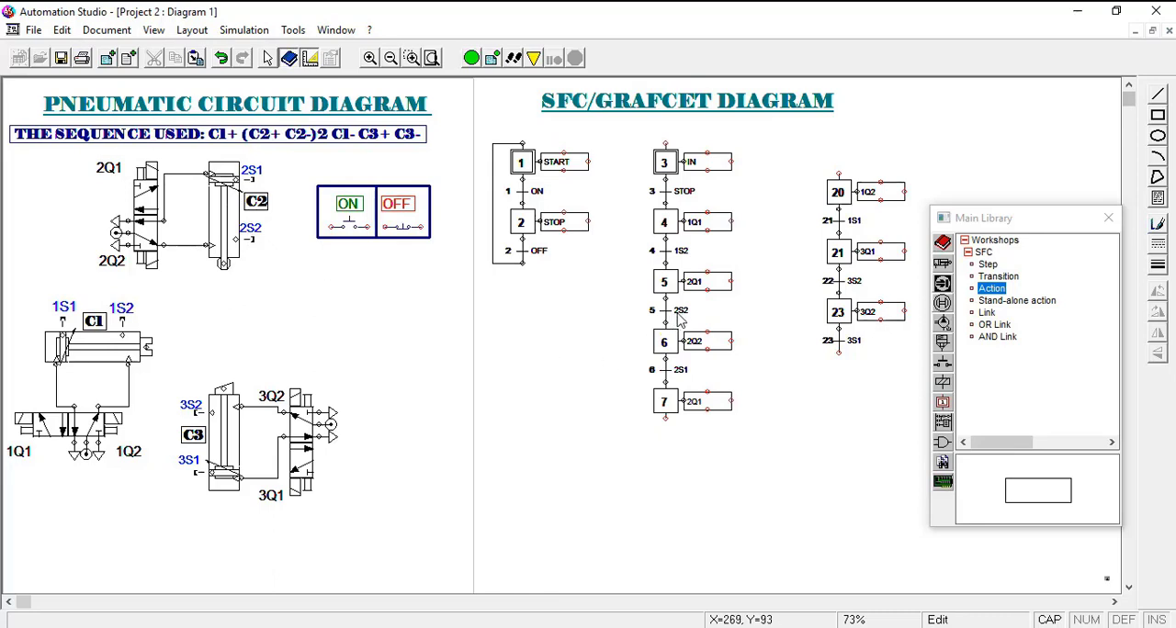
# Add transition 7 below step 7 with condition 2S2
pyautogui.click(1000, 275)
pyautogui.write('2S2')
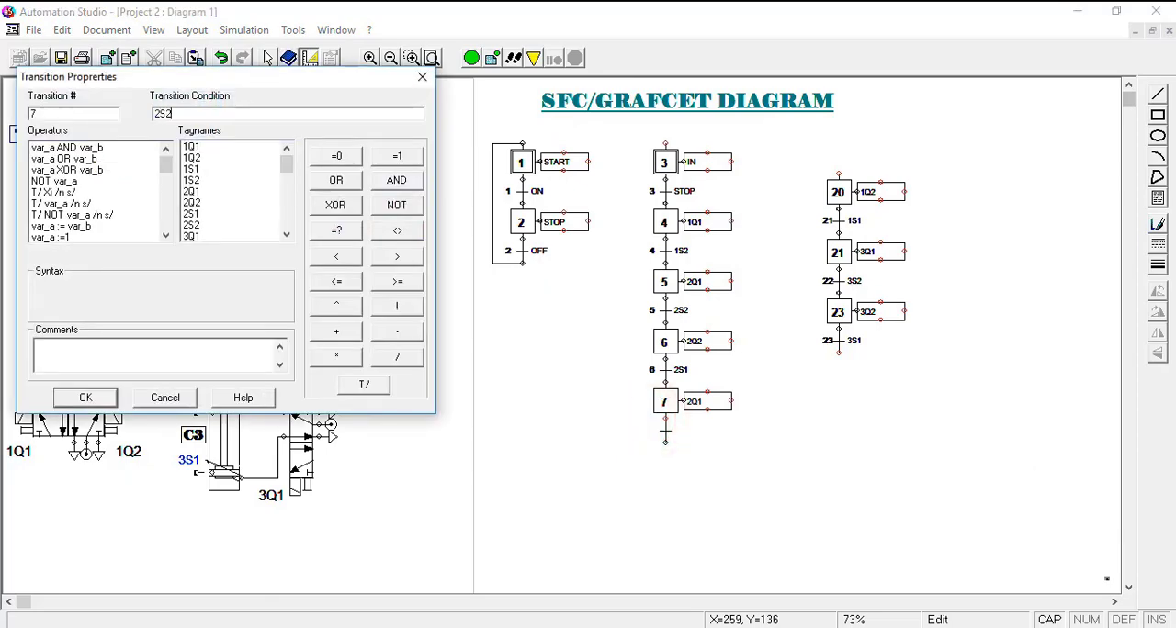
pyautogui.click(85, 397)
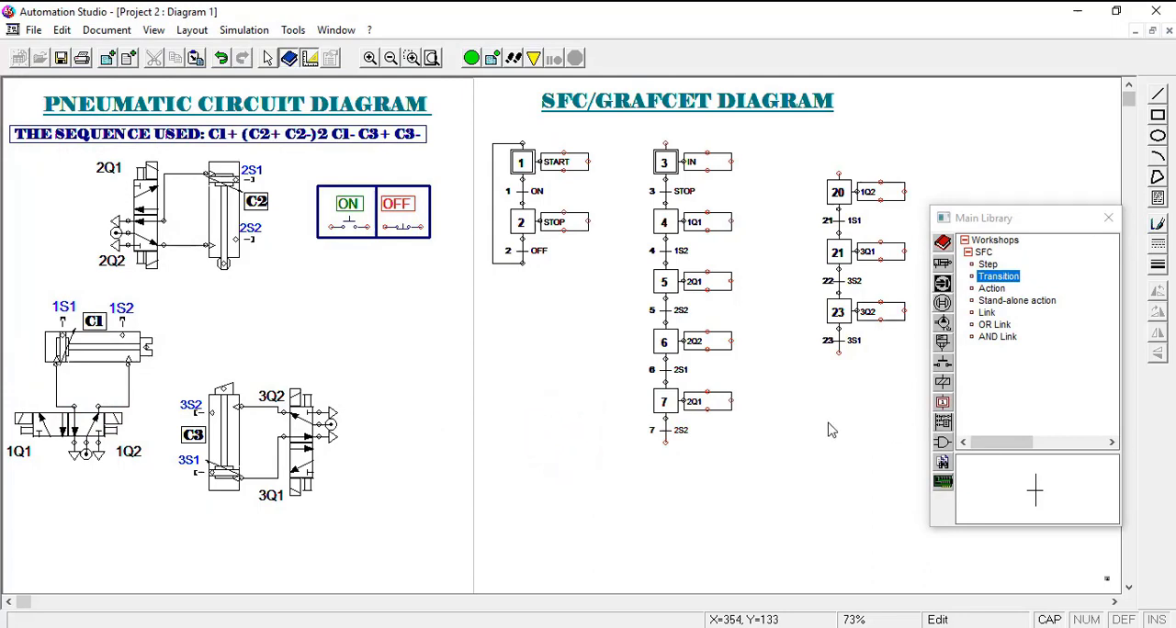
pyautogui.moveTo(529, 364)
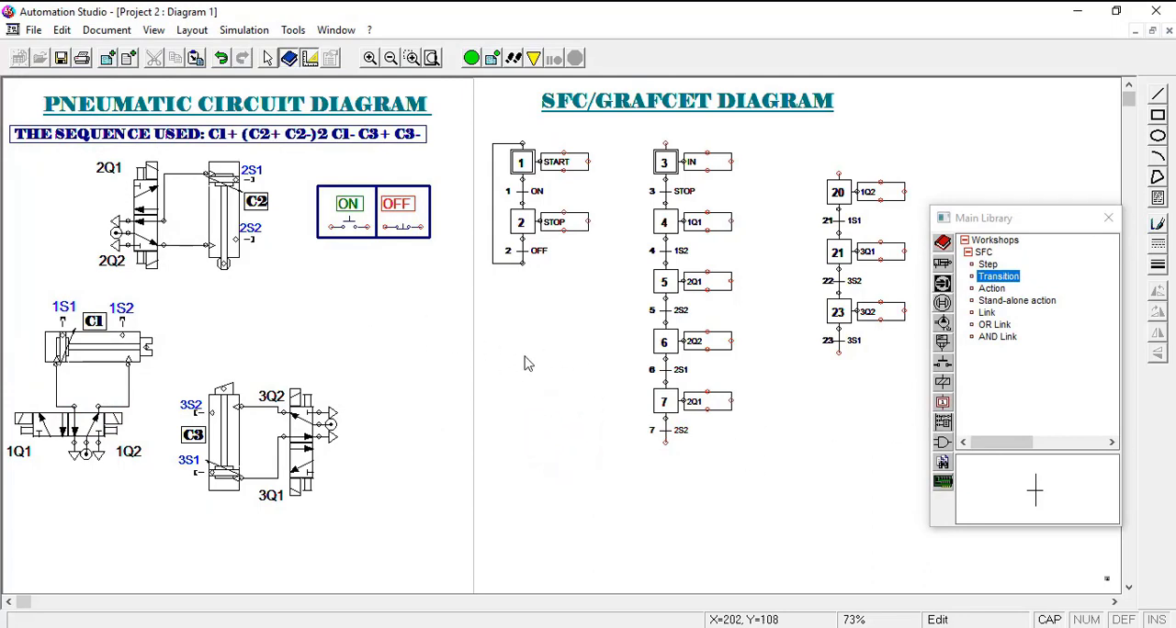
pyautogui.moveTo(499, 393)
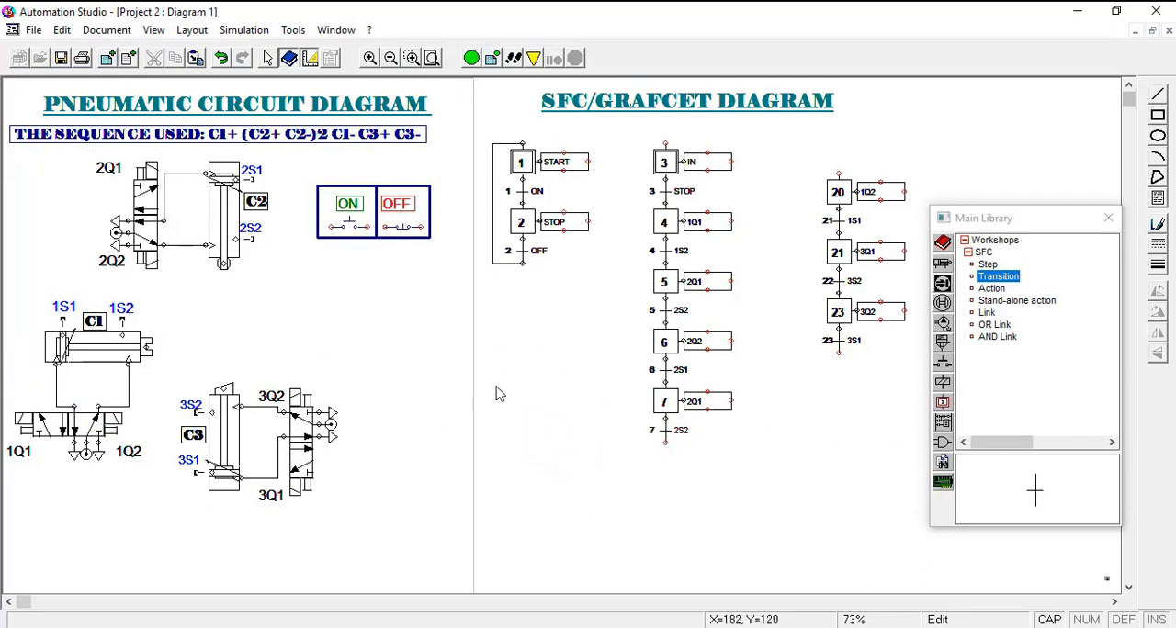
pyautogui.moveTo(193, 291)
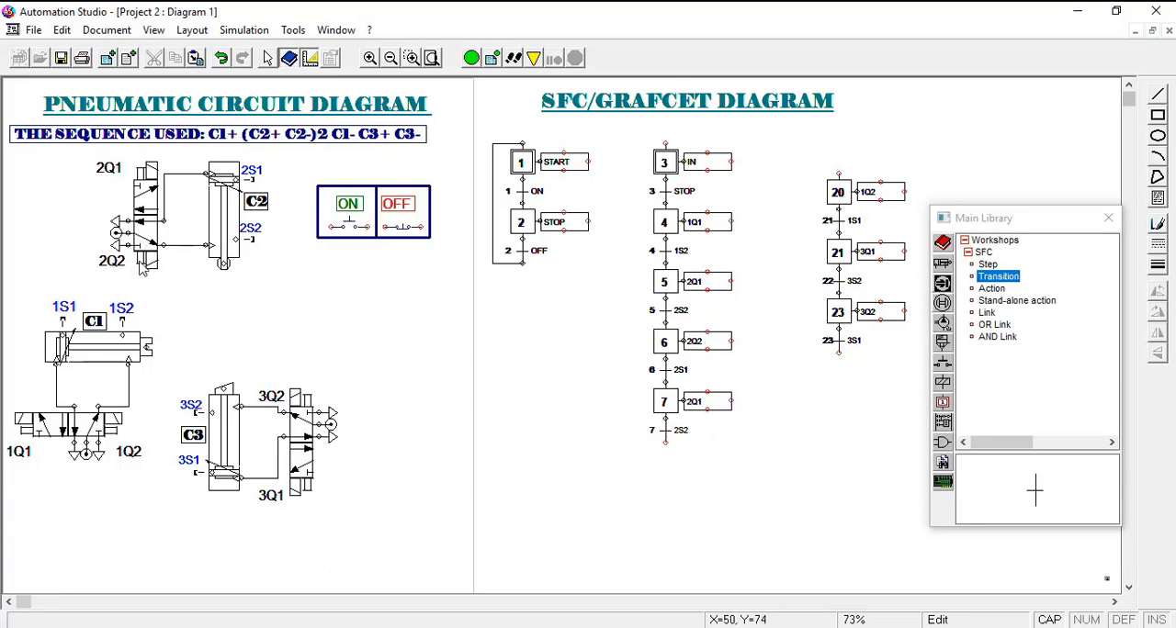
pyautogui.moveTo(1111, 382)
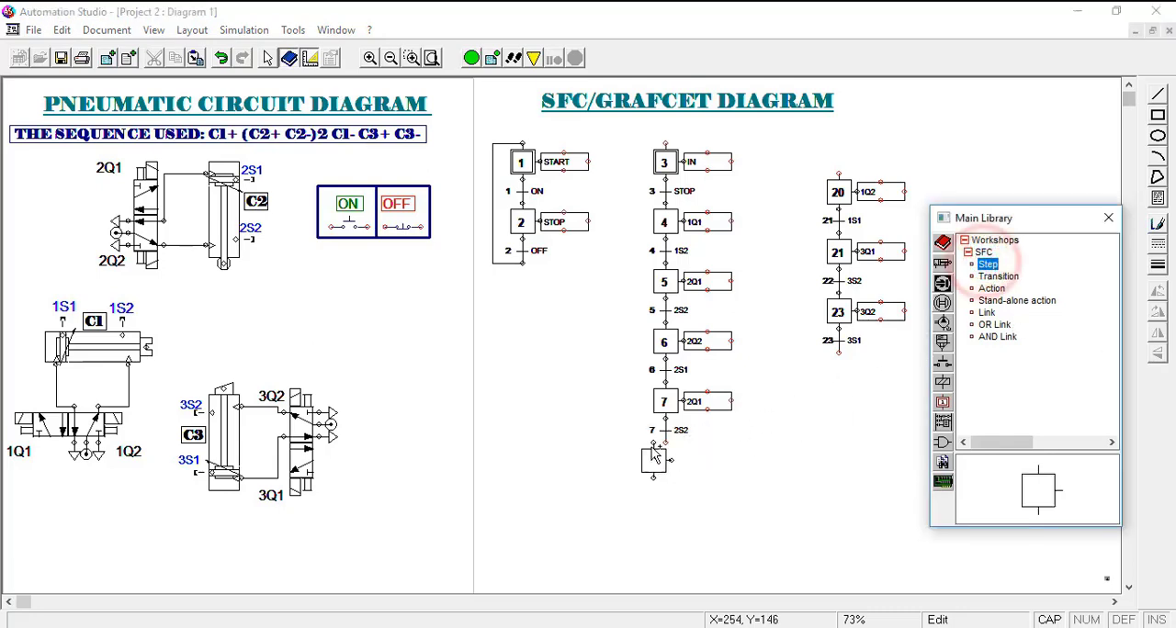
# Place step 8 below transition 7 with action 2Q2
pyautogui.click(652, 459)
pyautogui.write('2Q2')
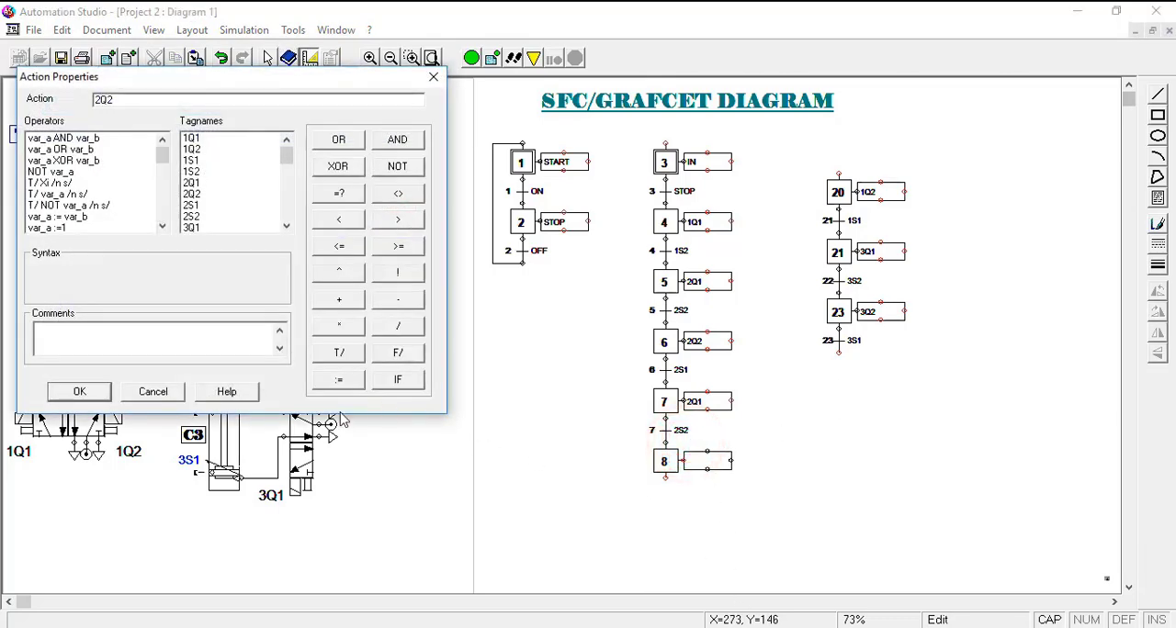
pyautogui.click(79, 391)
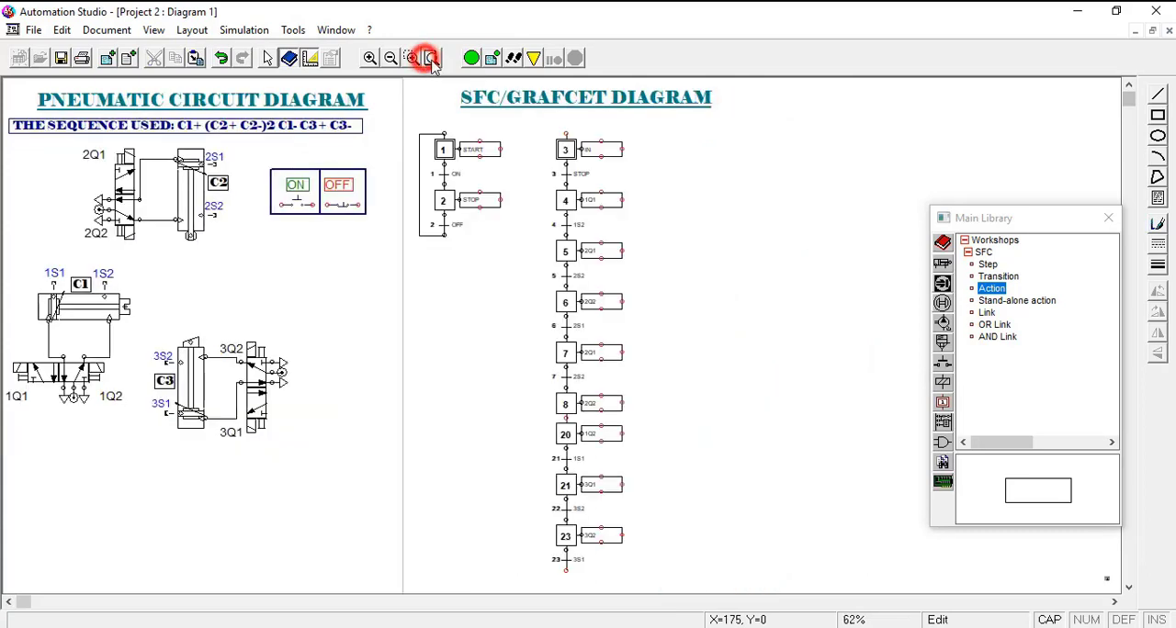
# Zoom out and move the steps 20–23 block into its own column beside steps 3–8
pyautogui.click(426, 59)
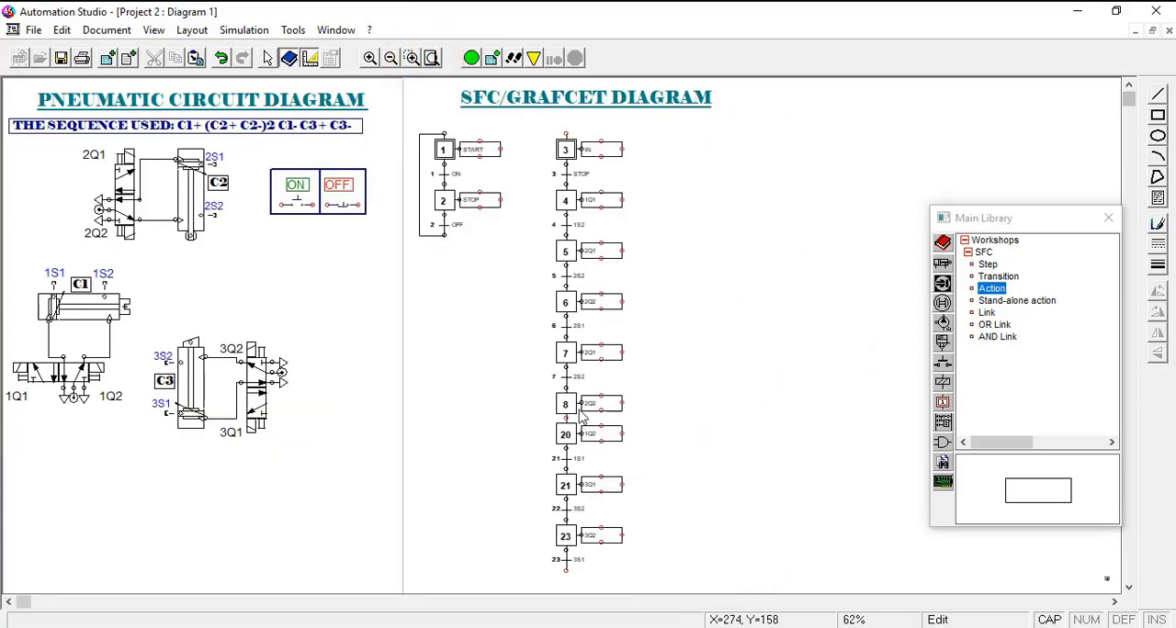
pyautogui.moveTo(566, 439)
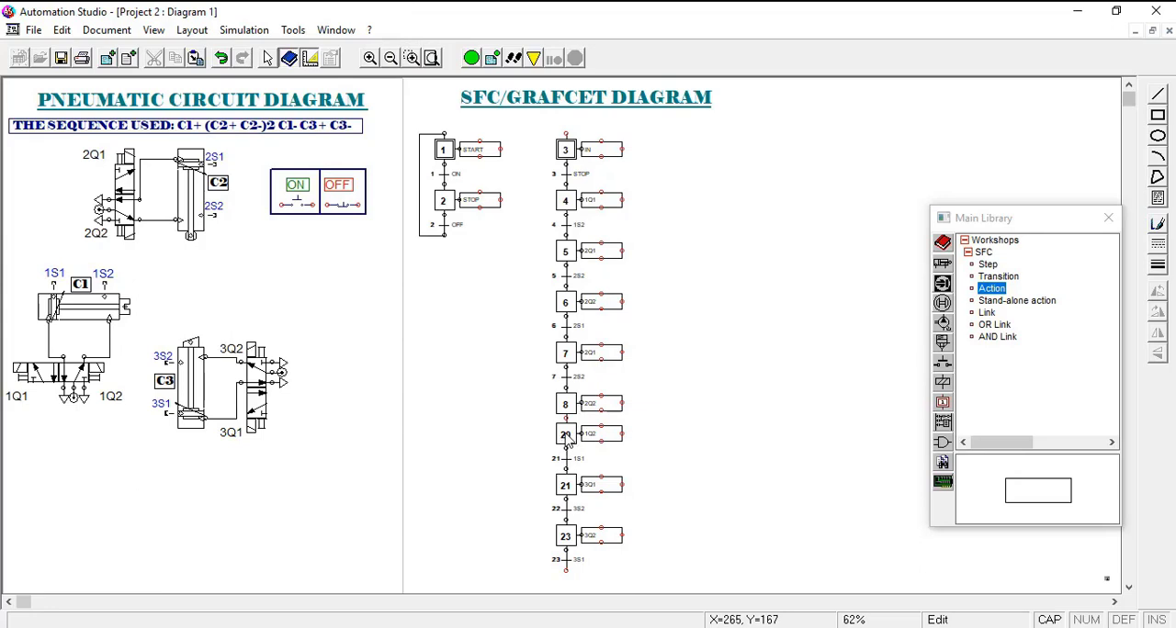
pyautogui.doubleClick(565, 434)
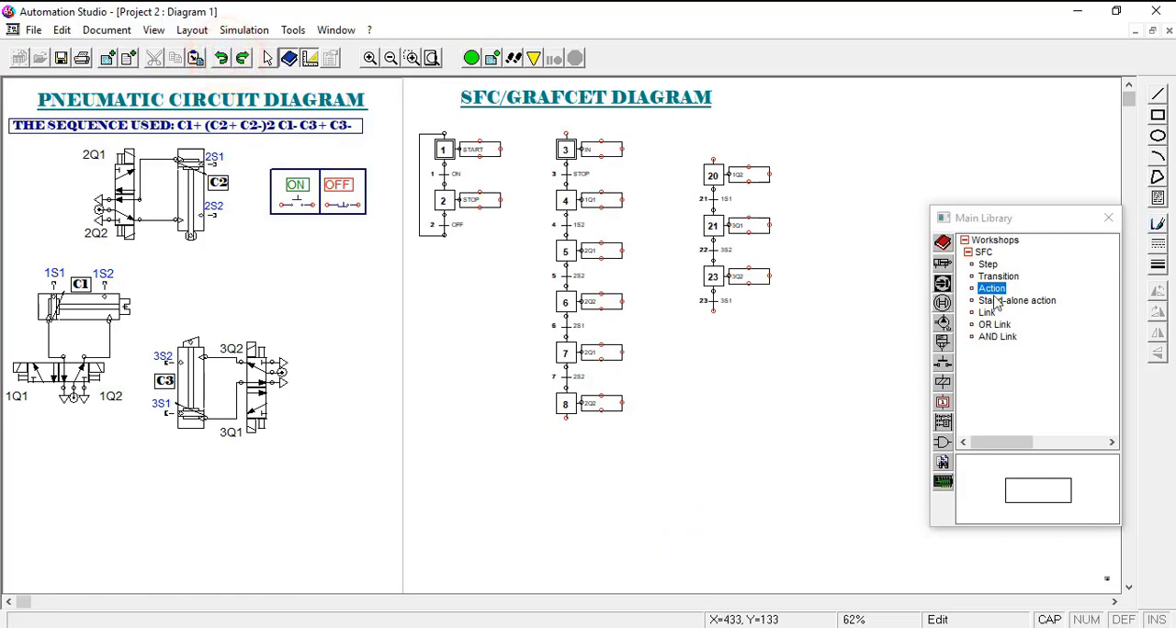
pyautogui.click(998, 275)
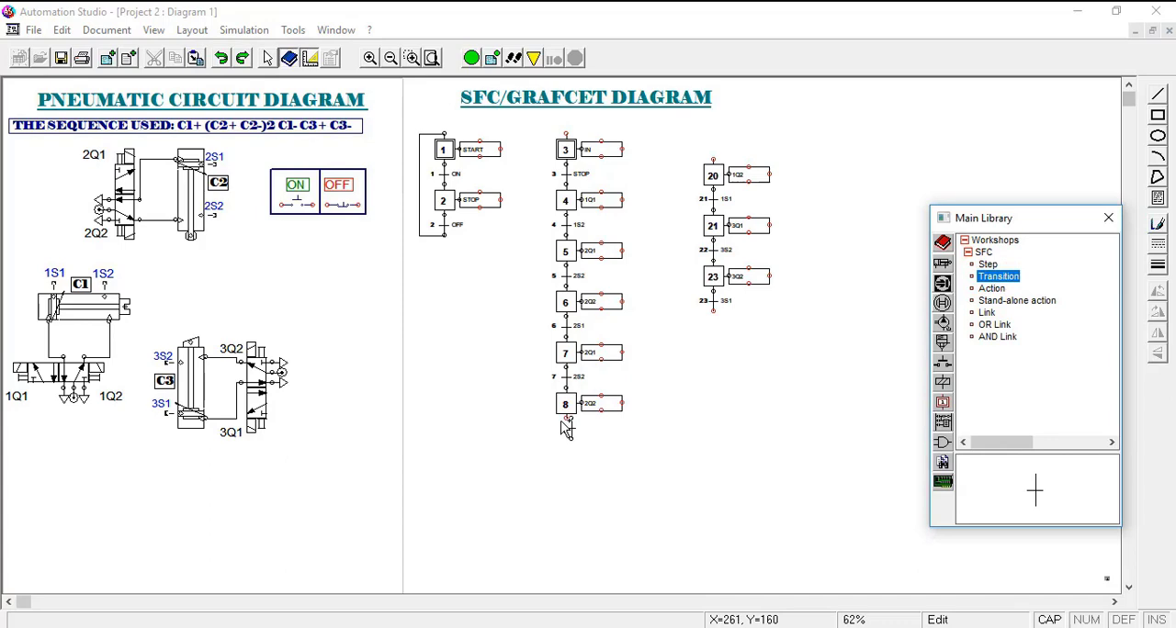
# Add transition 8 below step 8 with the 2S sensor condition
pyautogui.doubleClick(565, 405)
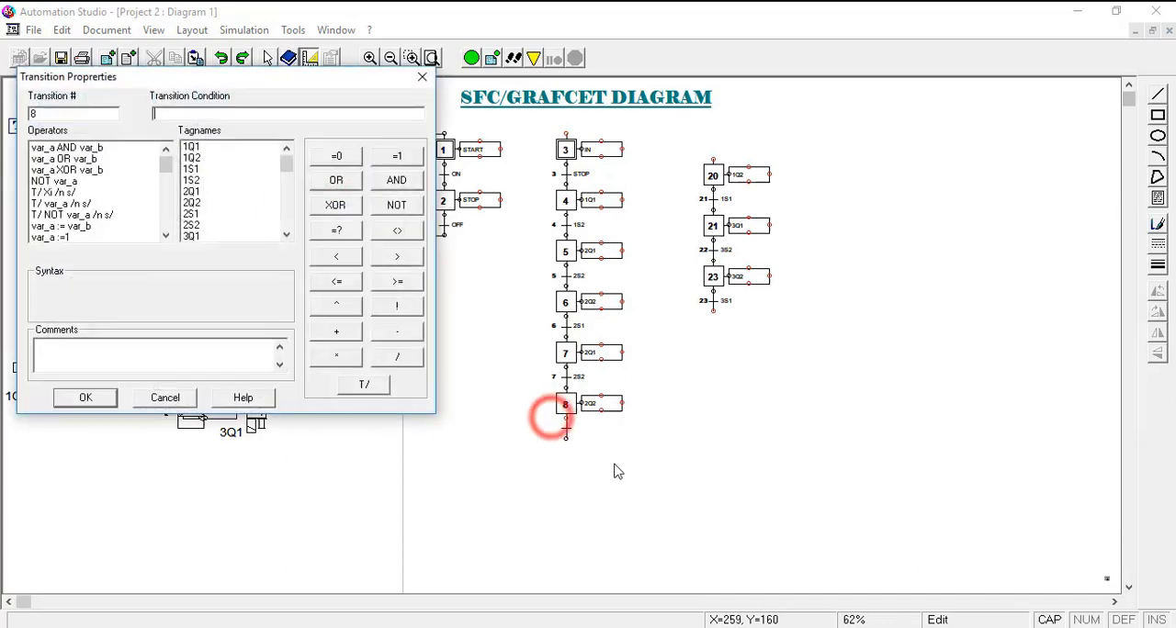
pyautogui.write('2S')
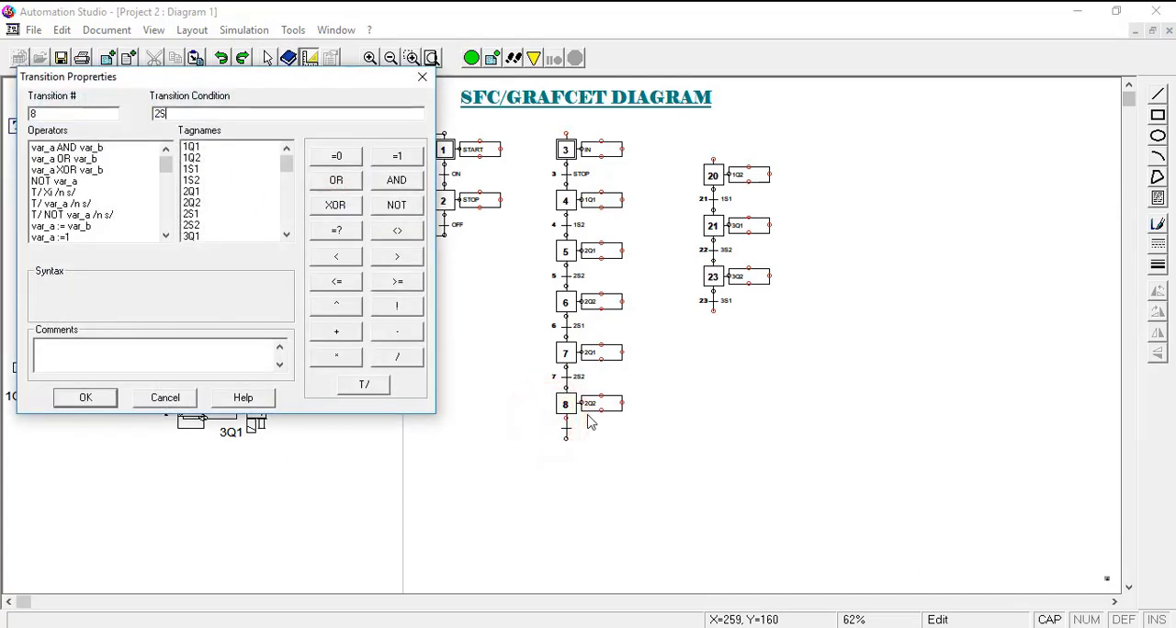
pyautogui.click(84, 397)
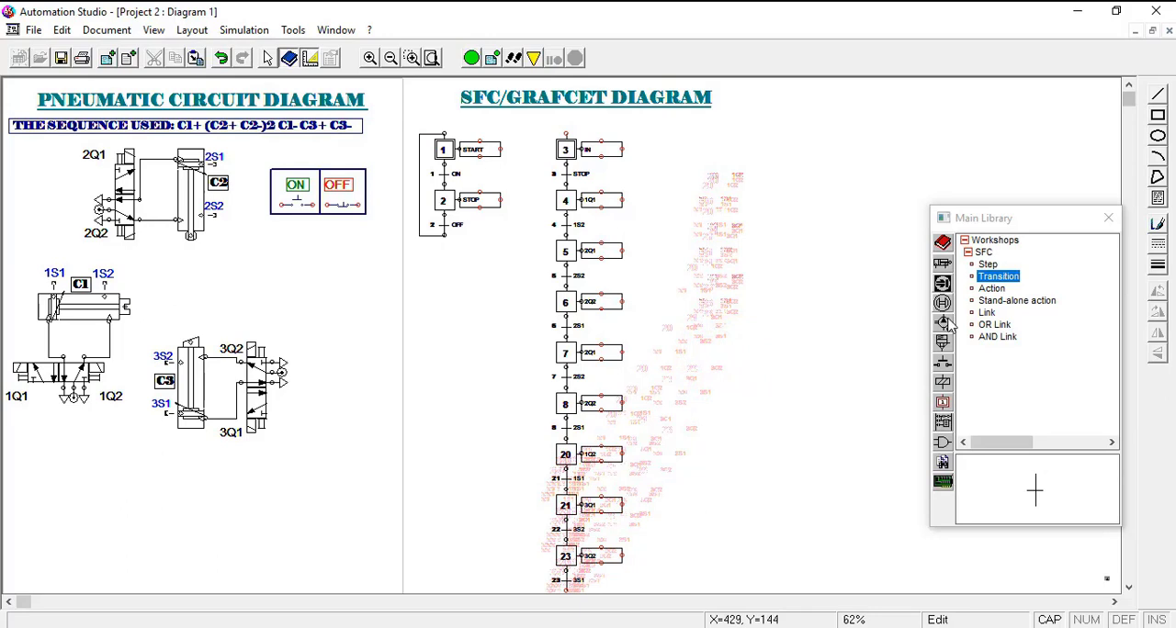
# Select the Link element in the SFC library for joining the chains
pyautogui.click(986, 313)
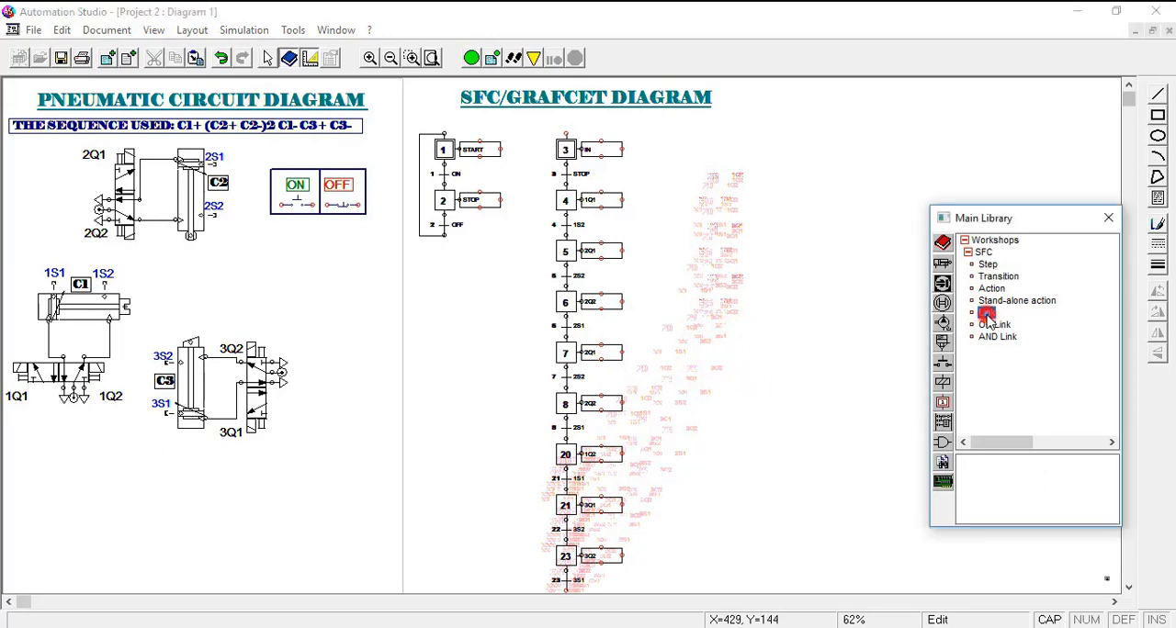
pyautogui.click(985, 312)
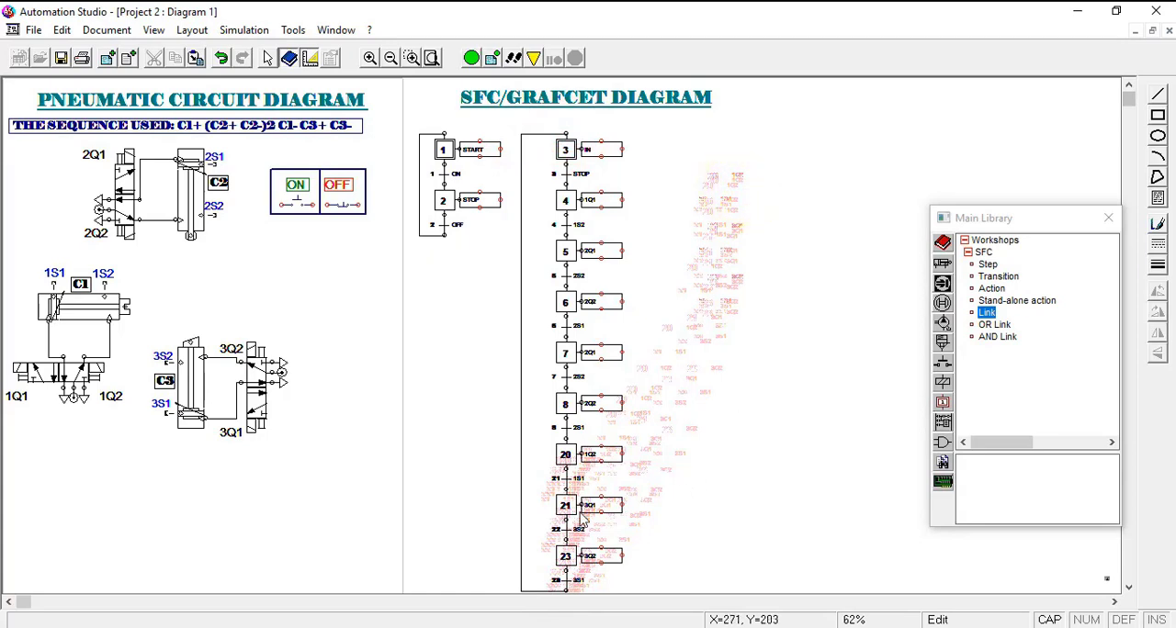
pyautogui.moveTo(584, 444)
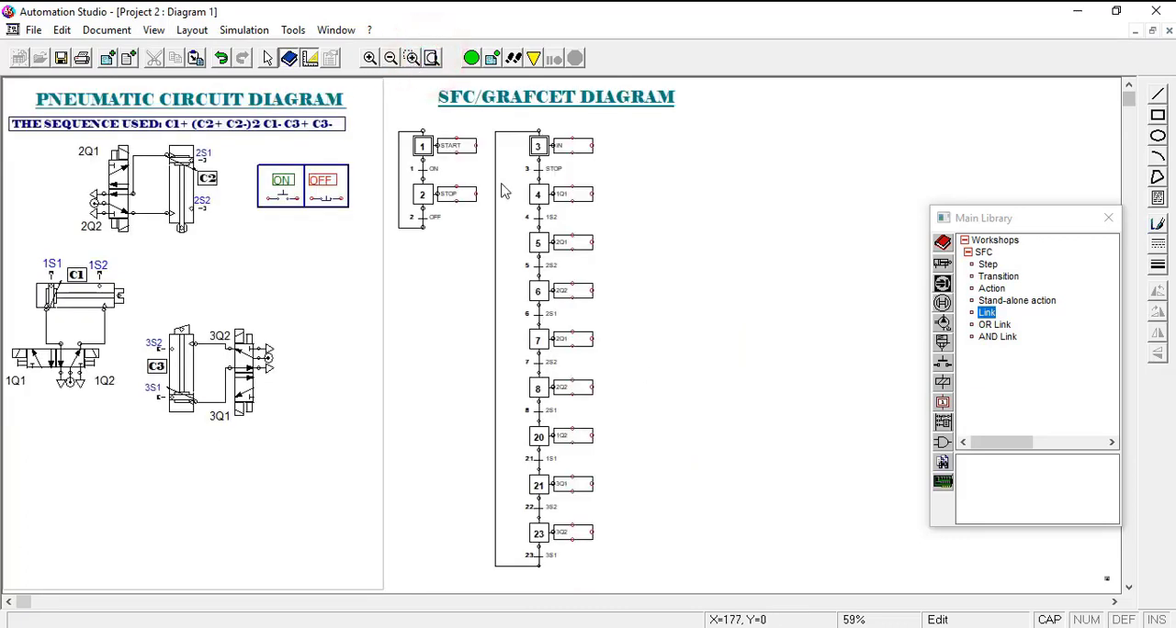
pyautogui.moveTo(1165, 281)
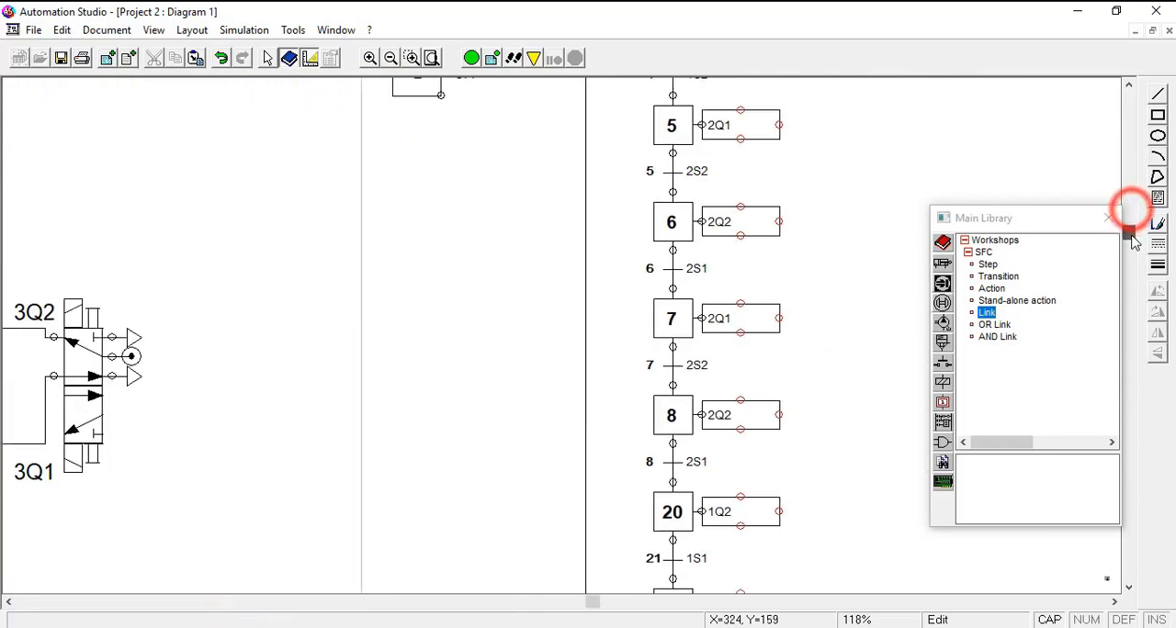
# Renumber step 20 and transition 21 as 9
pyautogui.scroll(-3)
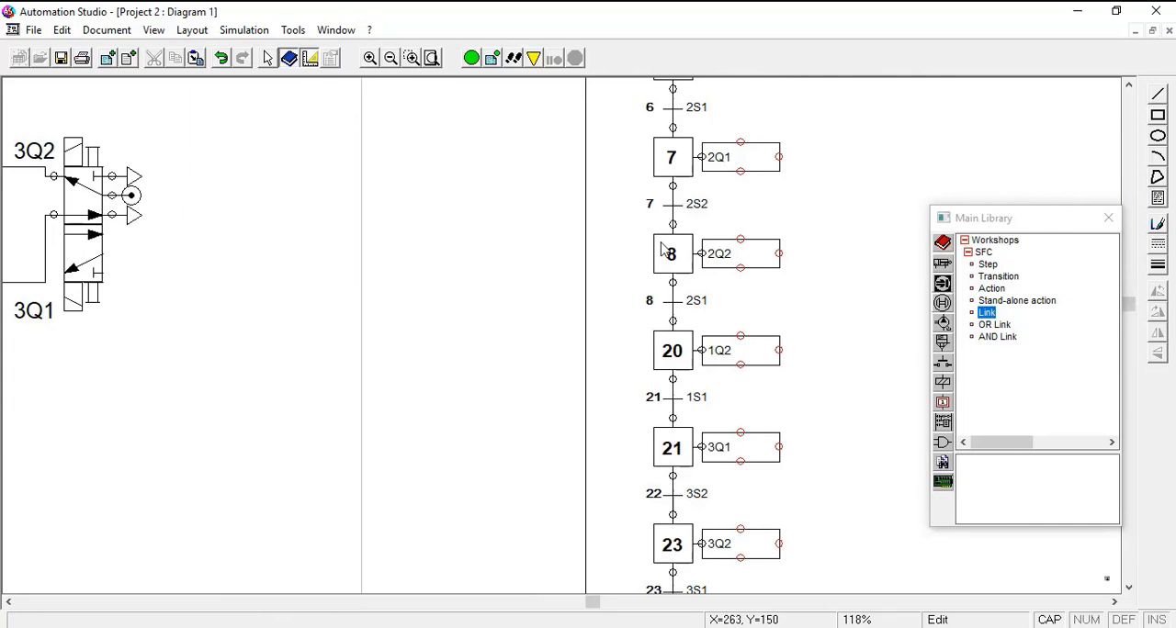
pyautogui.moveTo(676, 265)
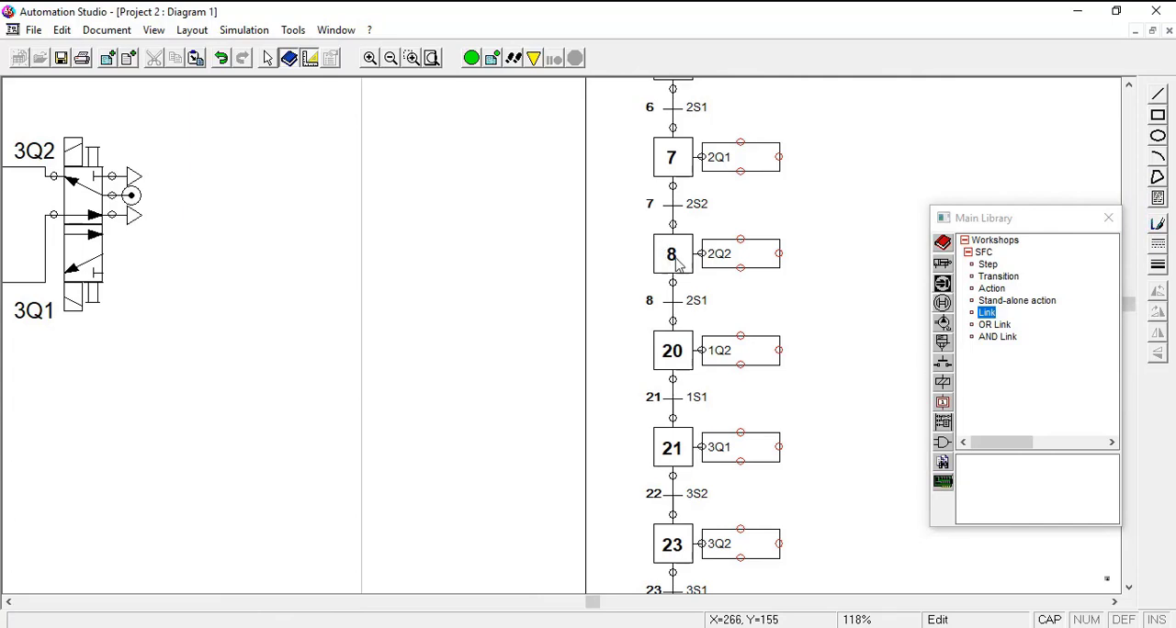
pyautogui.moveTo(676, 353)
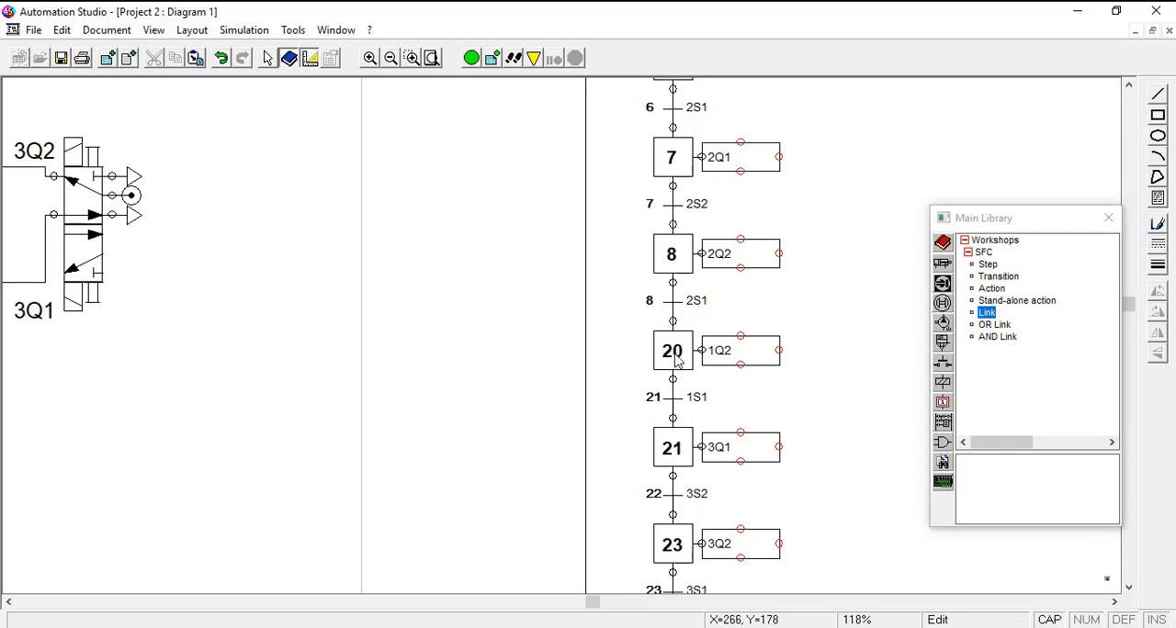
pyautogui.doubleClick(673, 351)
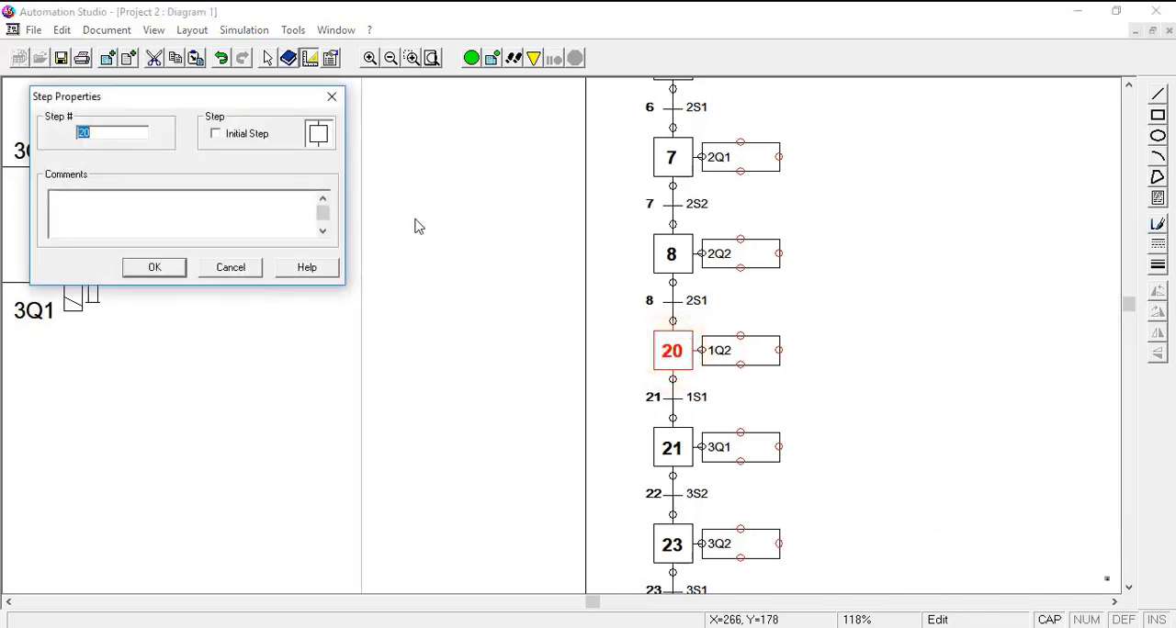
pyautogui.click(155, 266)
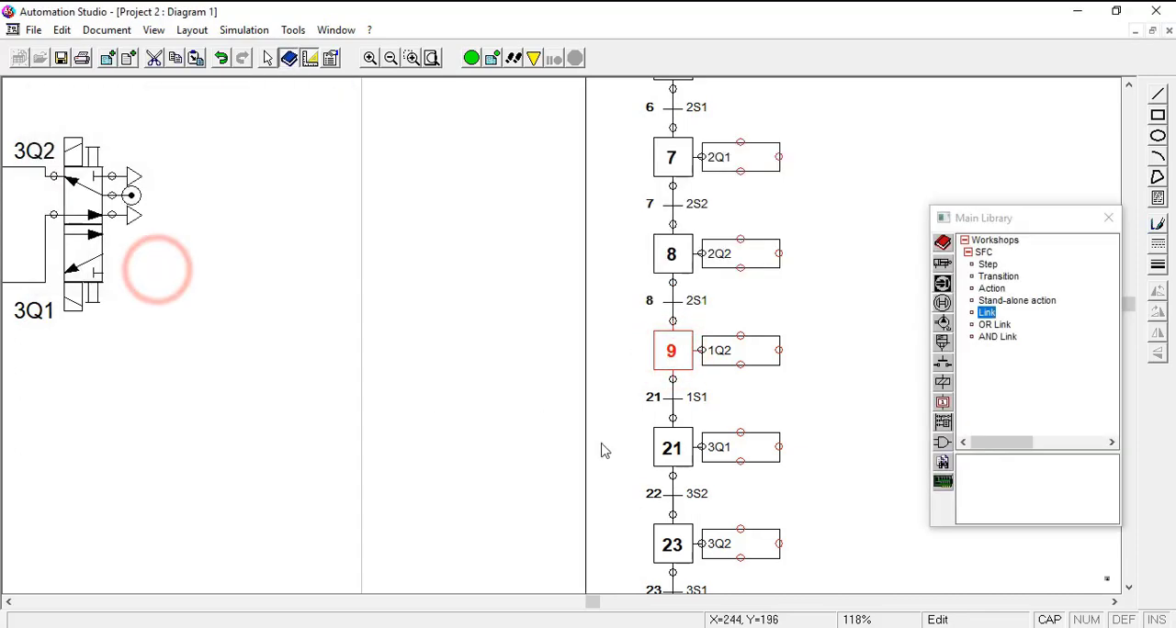
pyautogui.doubleClick(672, 397)
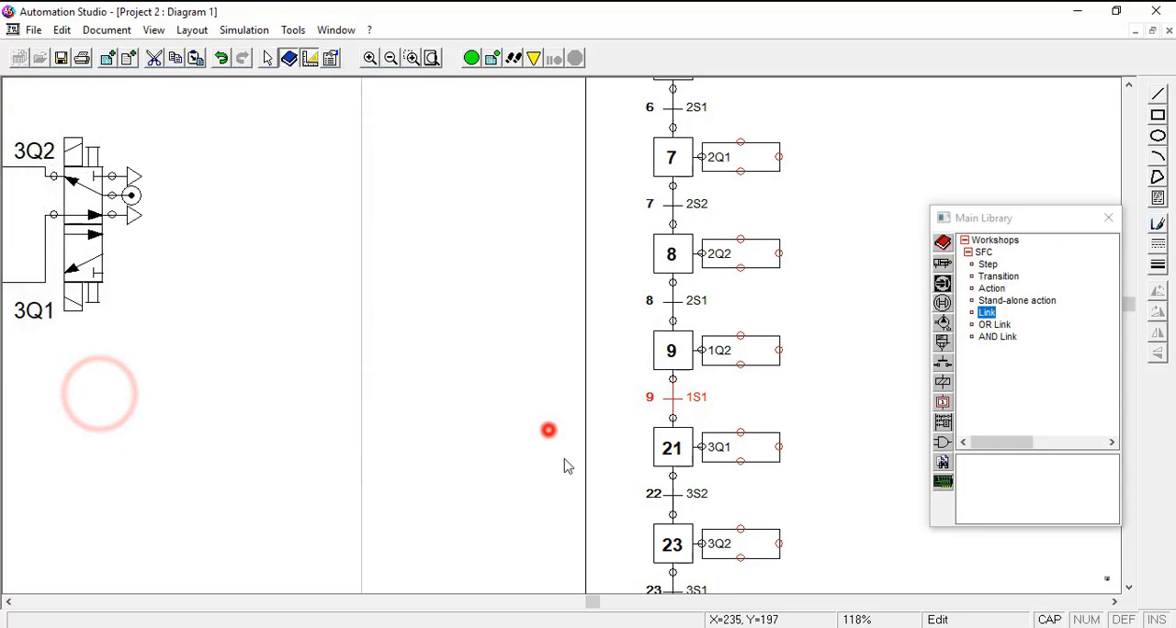
pyautogui.click(672, 448)
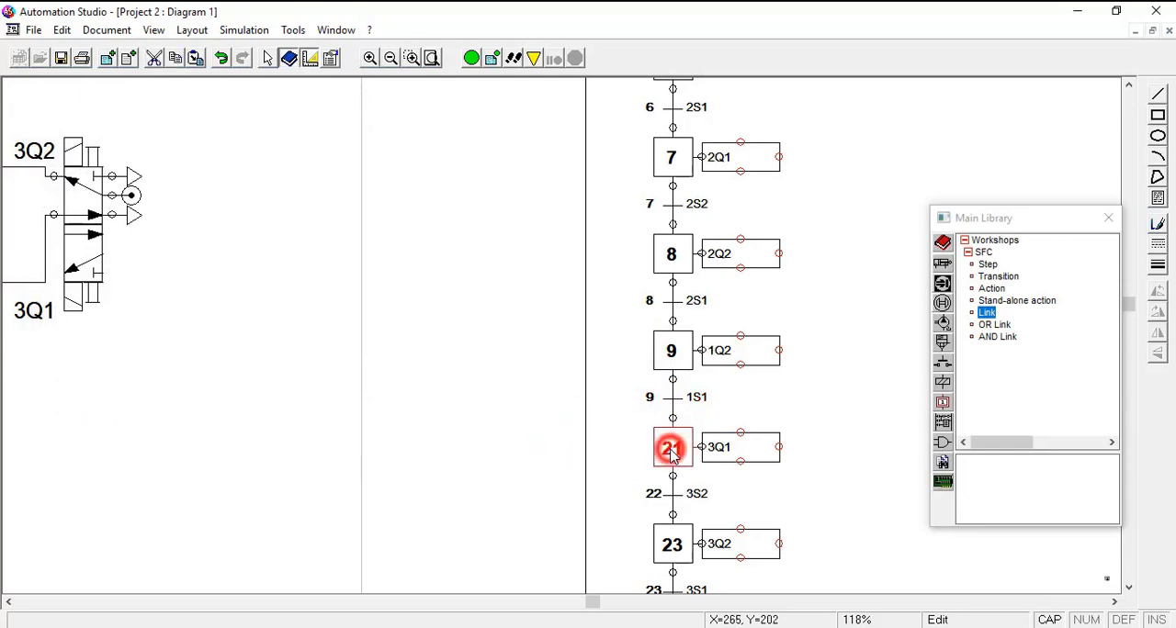
# Renumber step 21 and transition 22 as 10
pyautogui.doubleClick(672, 448)
pyautogui.write('10')
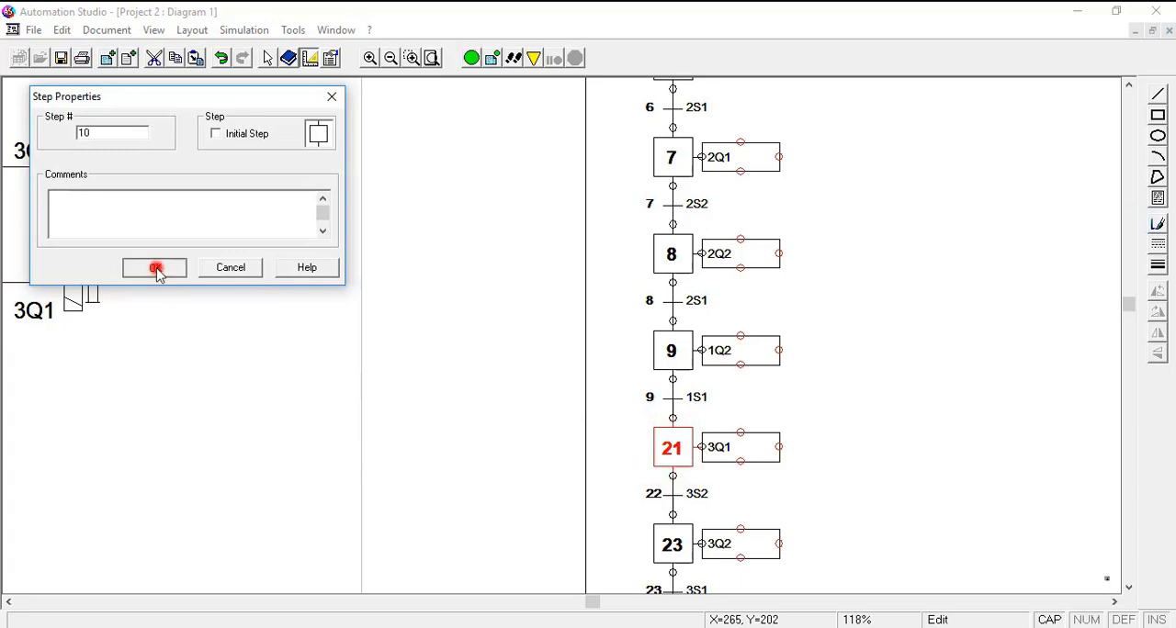
pyautogui.click(154, 268)
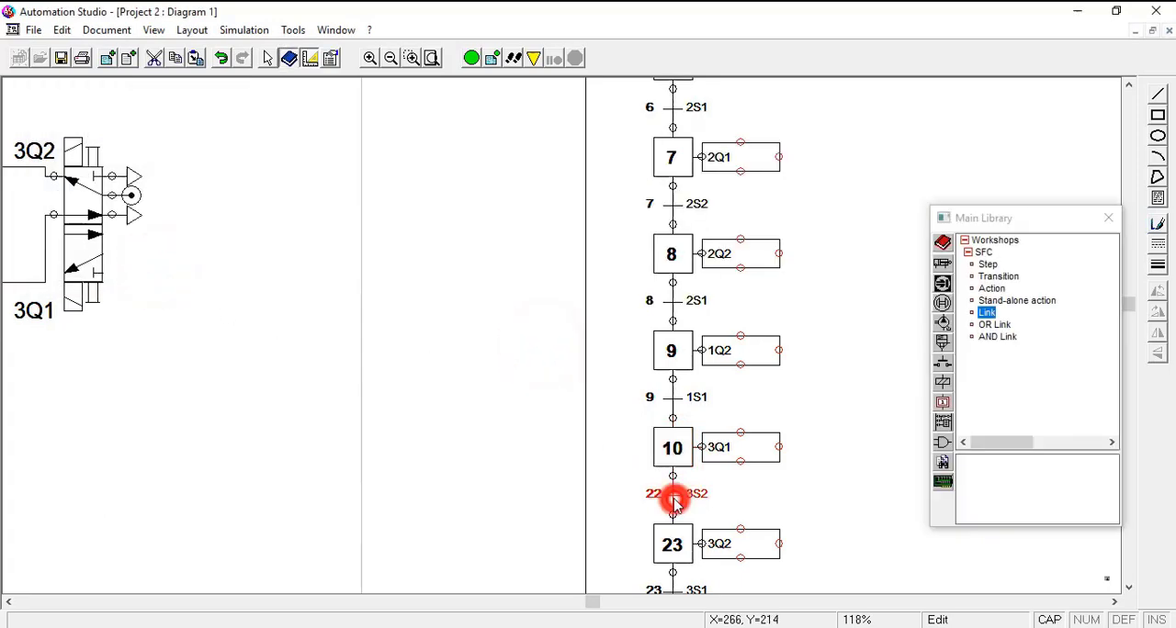
pyautogui.doubleClick(673, 494)
pyautogui.write('1')
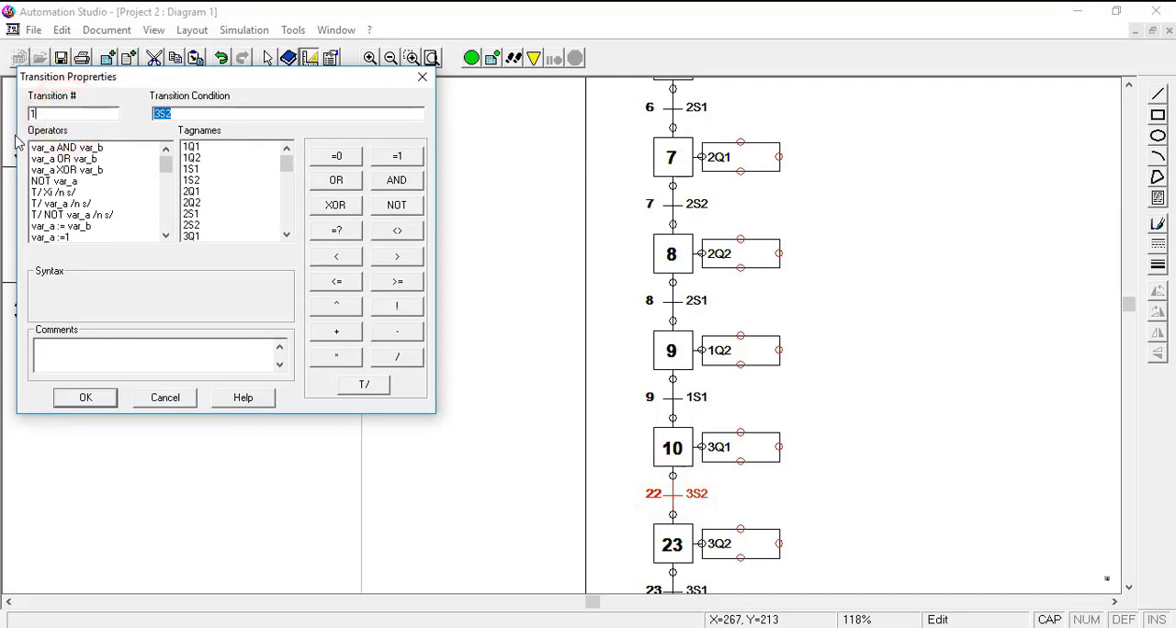
pyautogui.click(85, 397)
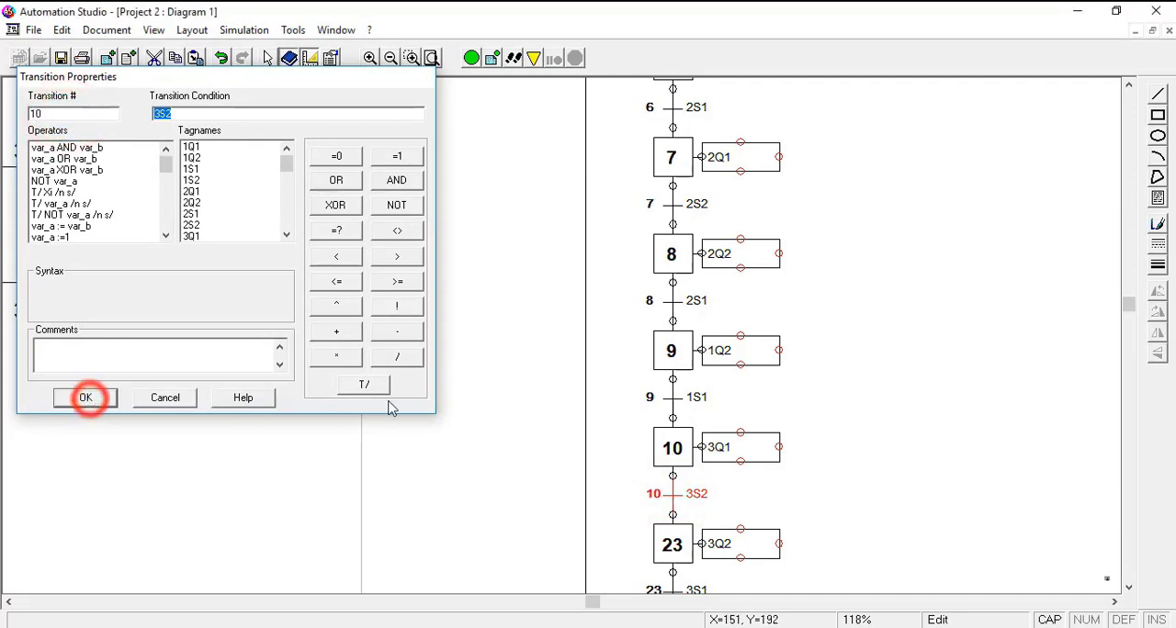
pyautogui.click(84, 397)
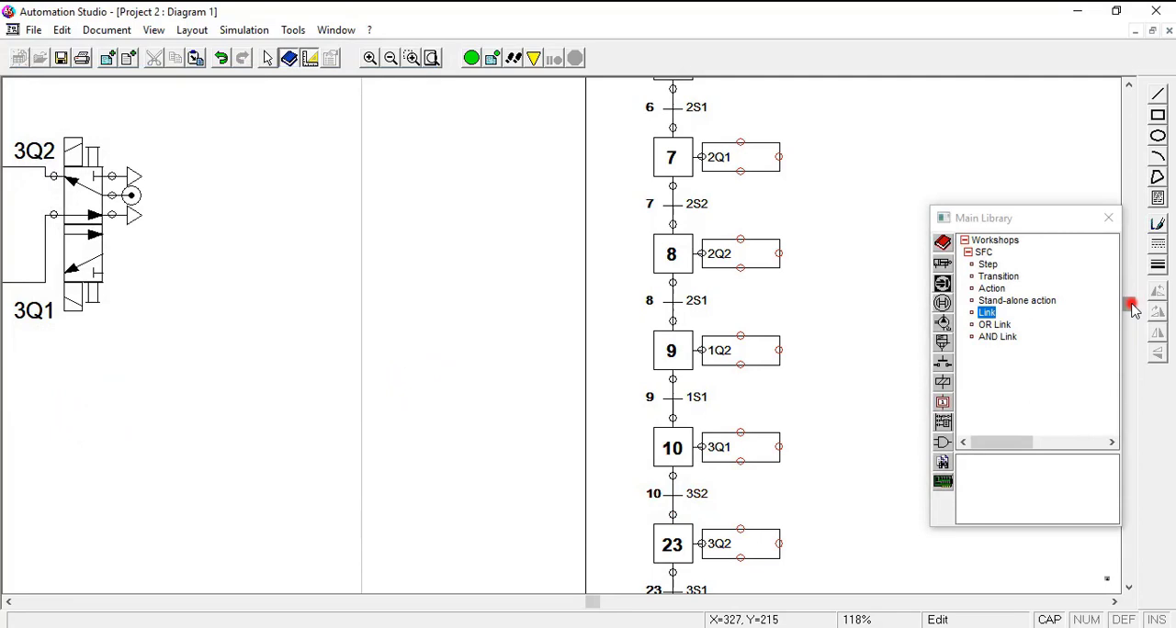
# Renumber step 23 as step 11 in its properties dialog
pyautogui.scroll(-3)
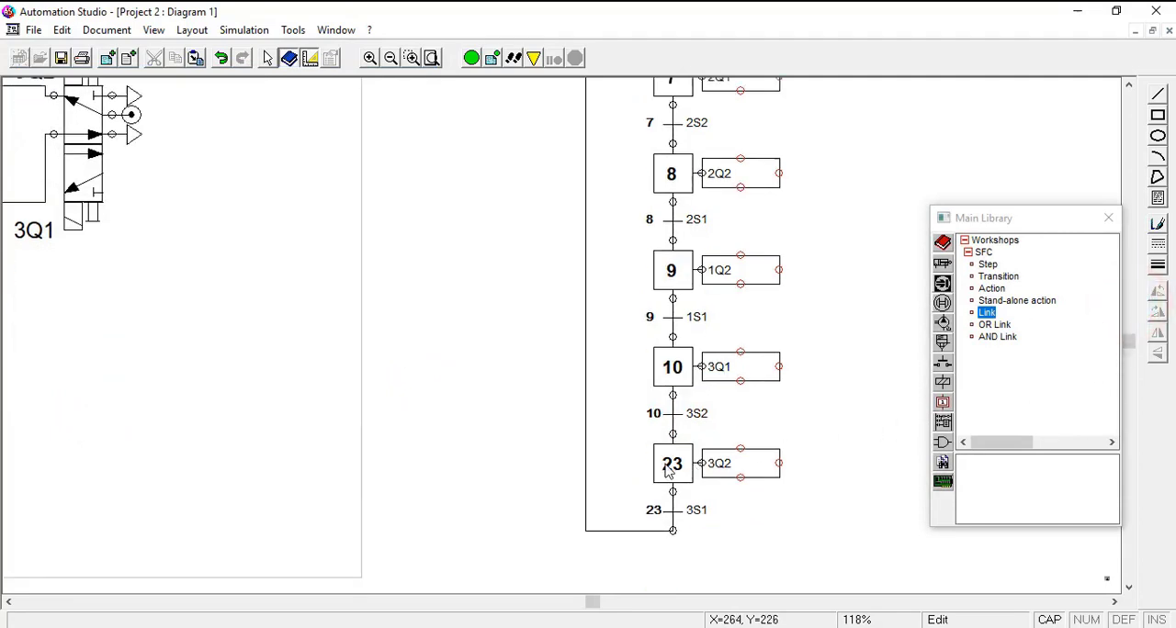
pyautogui.doubleClick(673, 463)
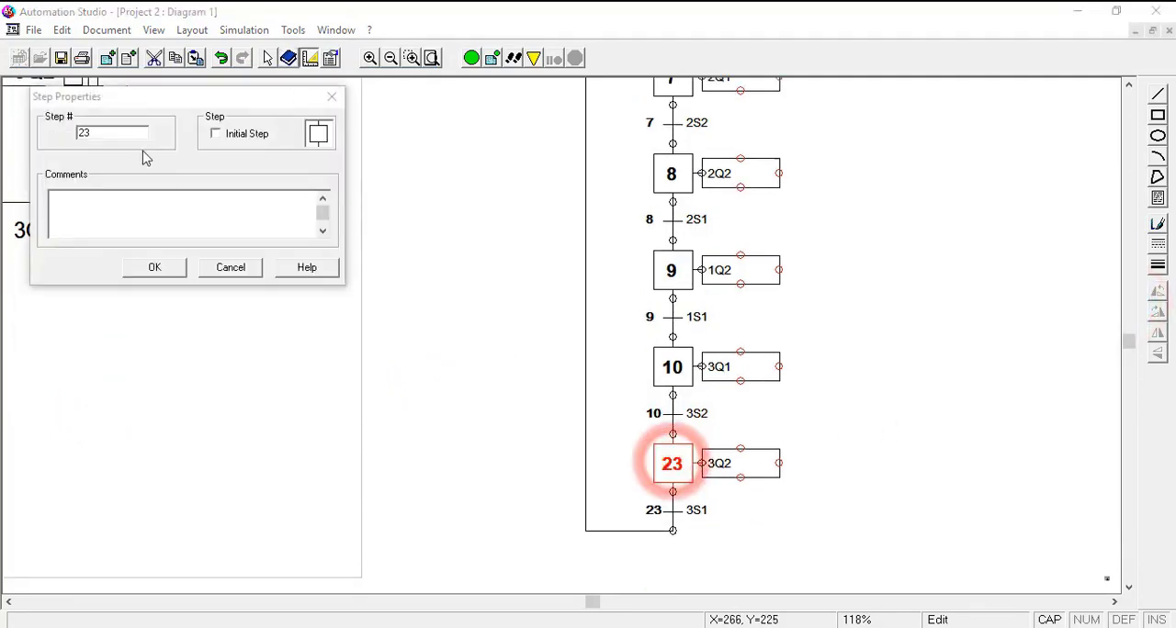
pyautogui.write('11')
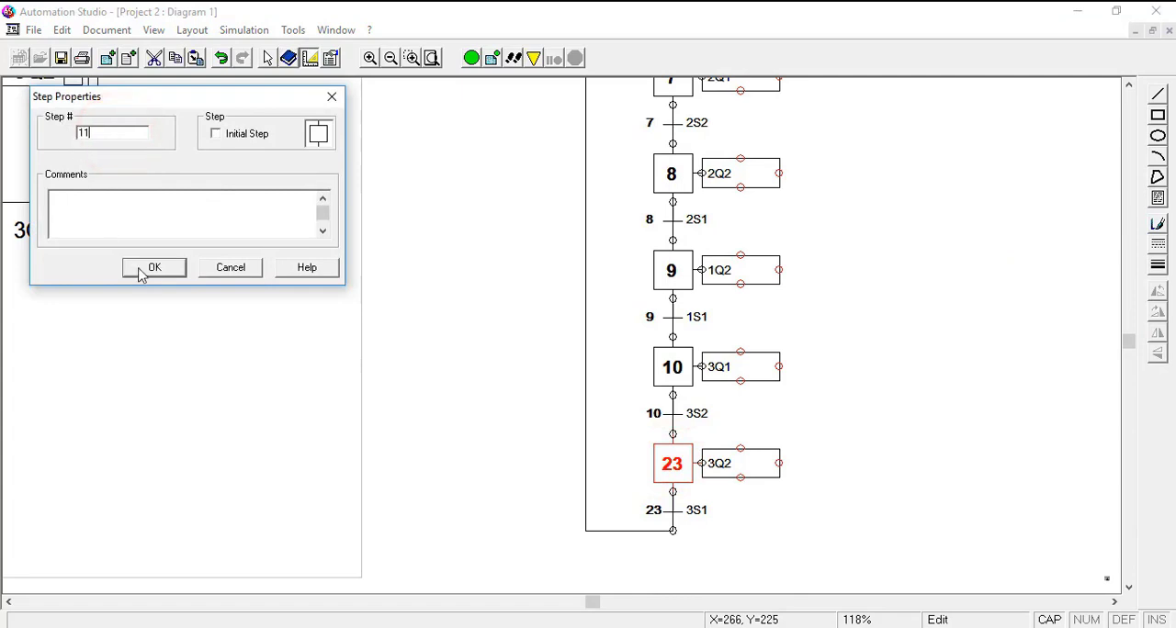
pyautogui.click(154, 268)
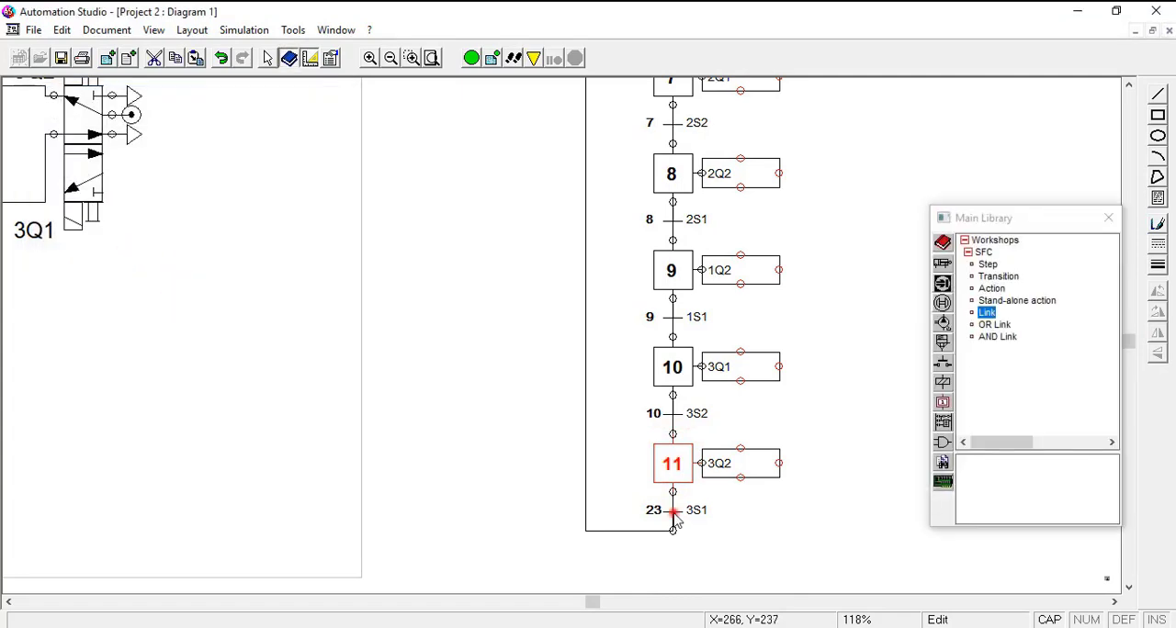
# Renumber transition 23 as transition 11 so the chain runs consecutively through 11
pyautogui.doubleClick(672, 511)
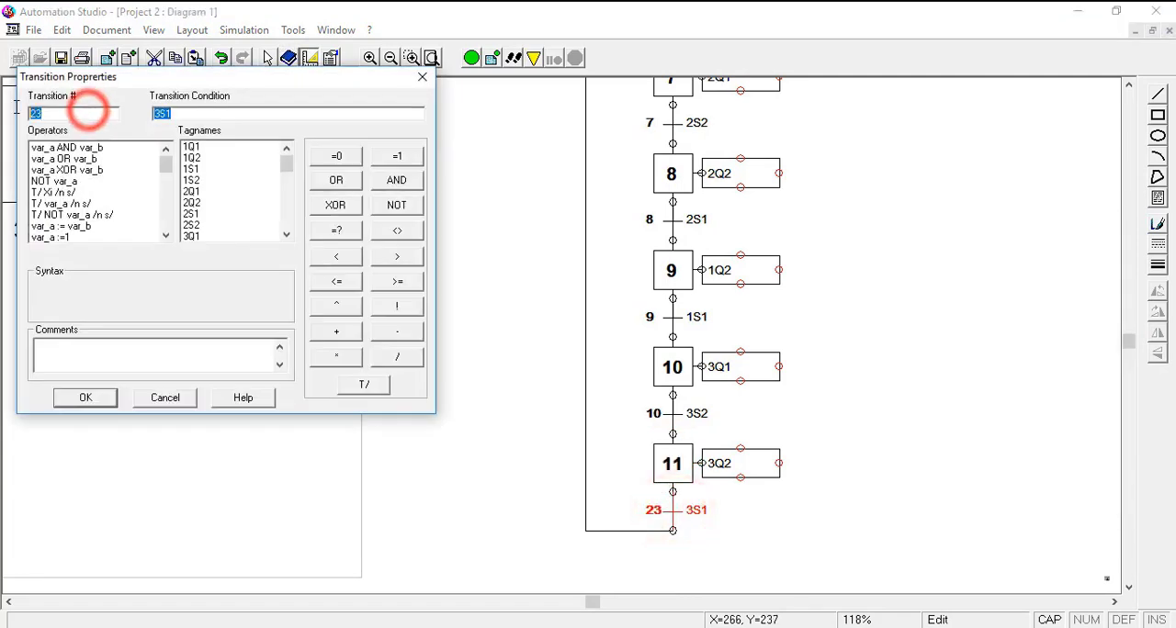
pyautogui.click(84, 397)
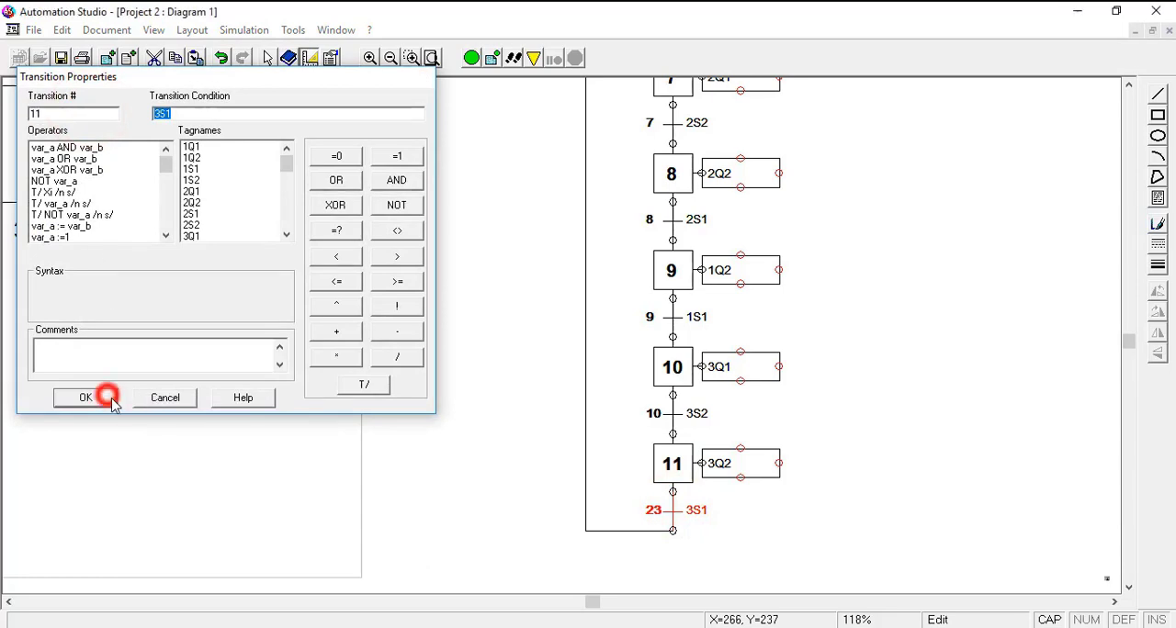
pyautogui.click(84, 397)
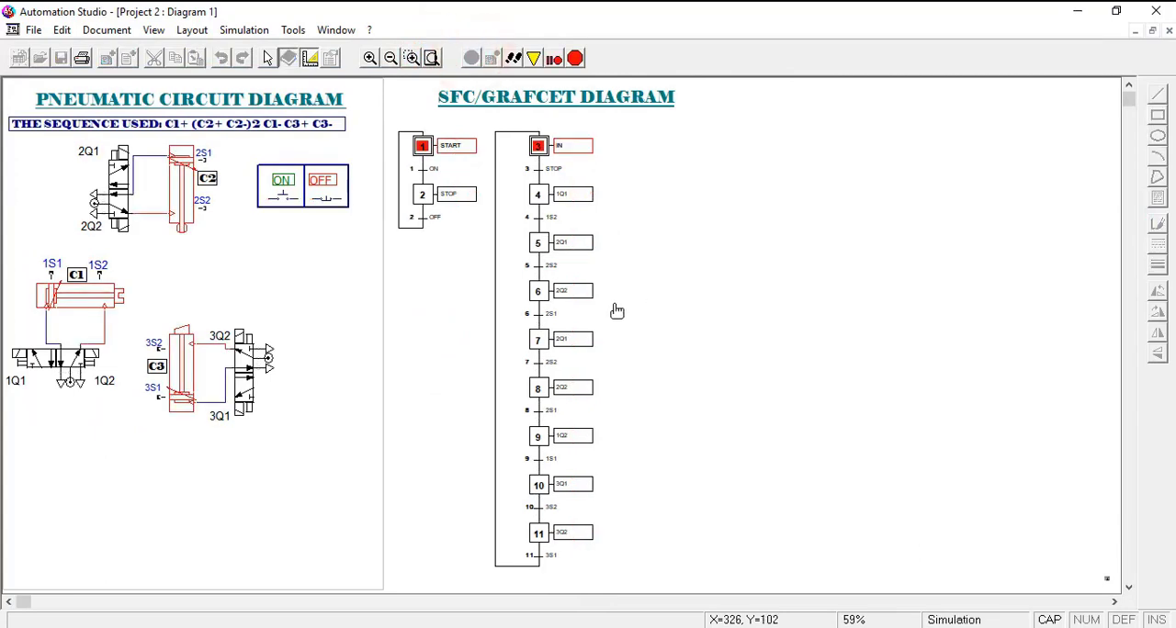
pyautogui.moveTo(154, 193)
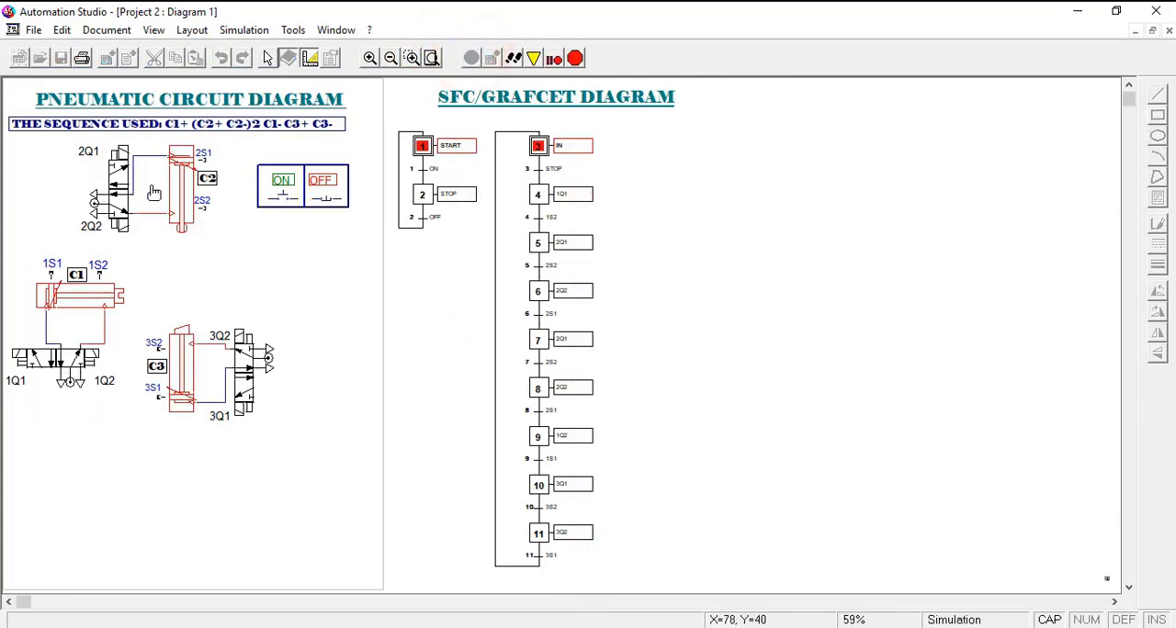
pyautogui.moveTo(251, 254)
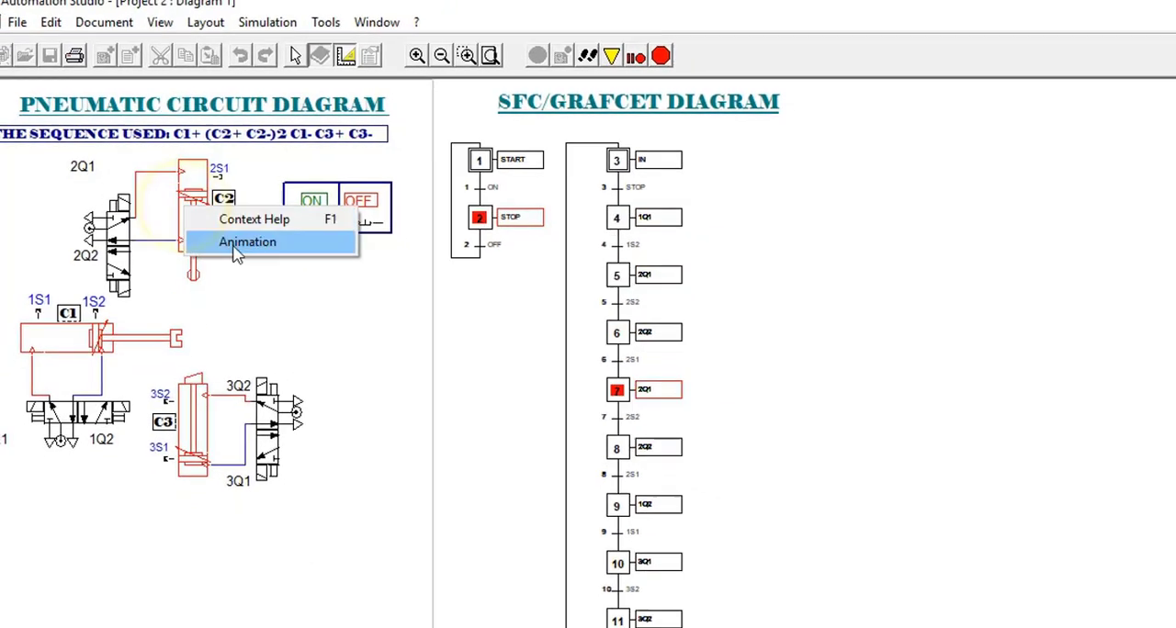
# Show the double-acting cushioned cylinder's animated cut-away while the simulation runs
pyautogui.click(246, 243)
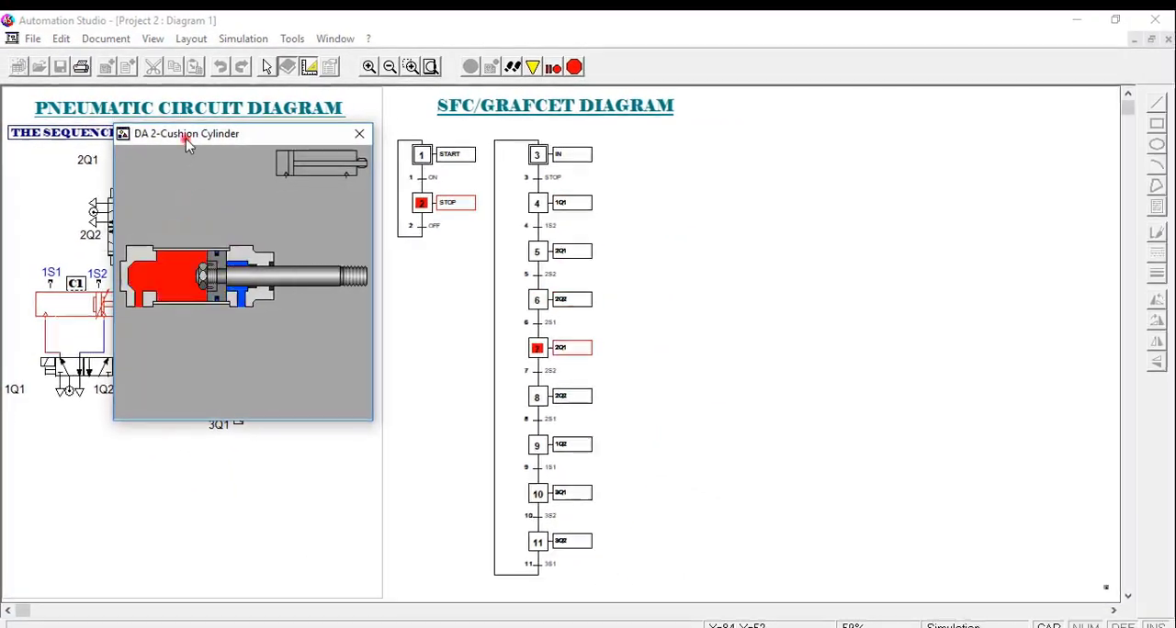